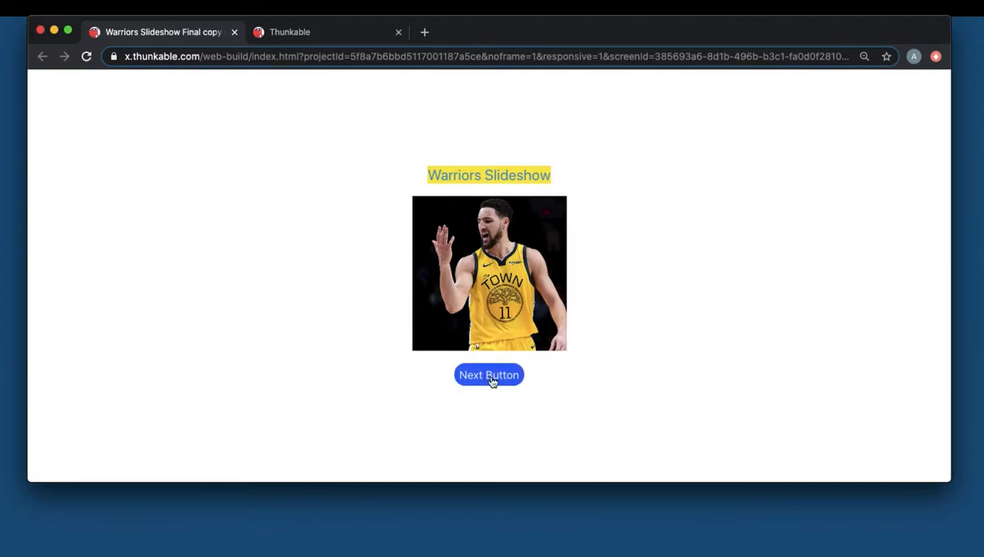
# Press the Next button three times to cycle the player pictures in the live preview
pyautogui.click(488, 374)
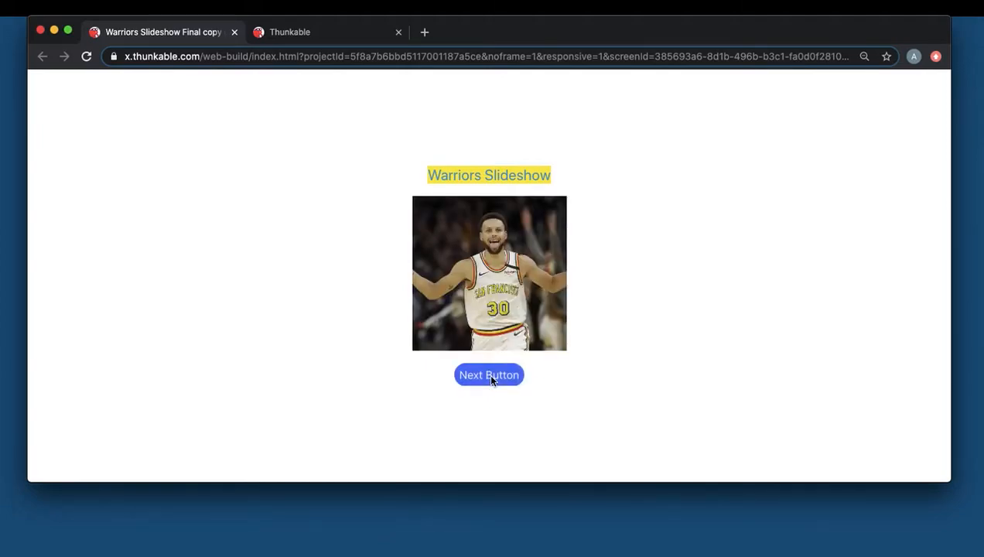
pyautogui.click(489, 375)
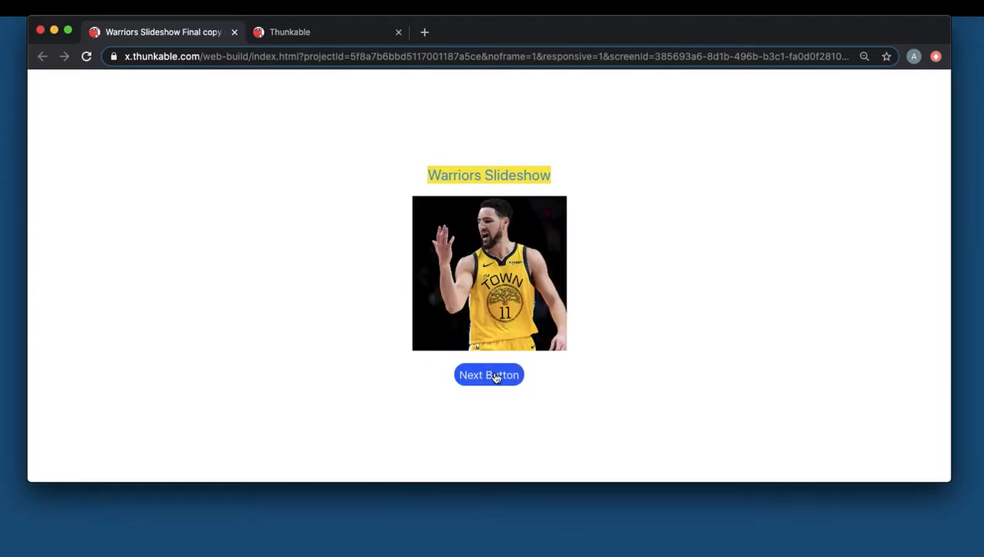
pyautogui.click(489, 375)
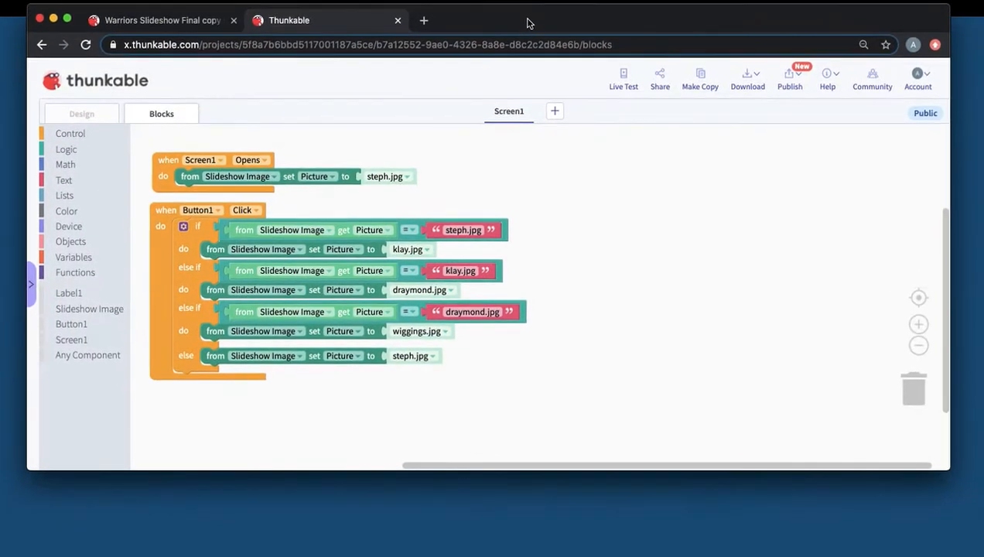
# Add an 'initialize app variable' block and name it pictureList
pyautogui.click(74, 256)
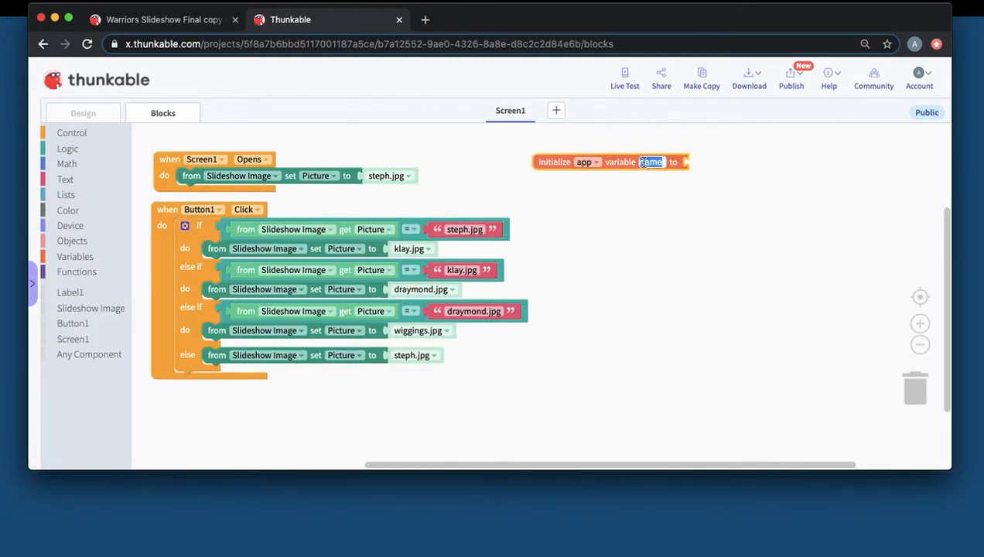
pyautogui.write('pic')
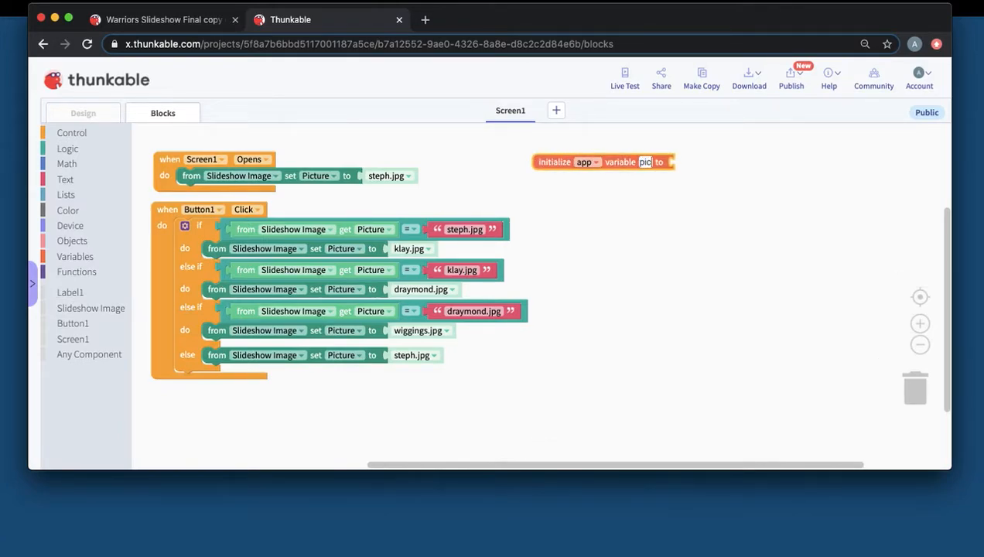
pyautogui.write('pictureList')
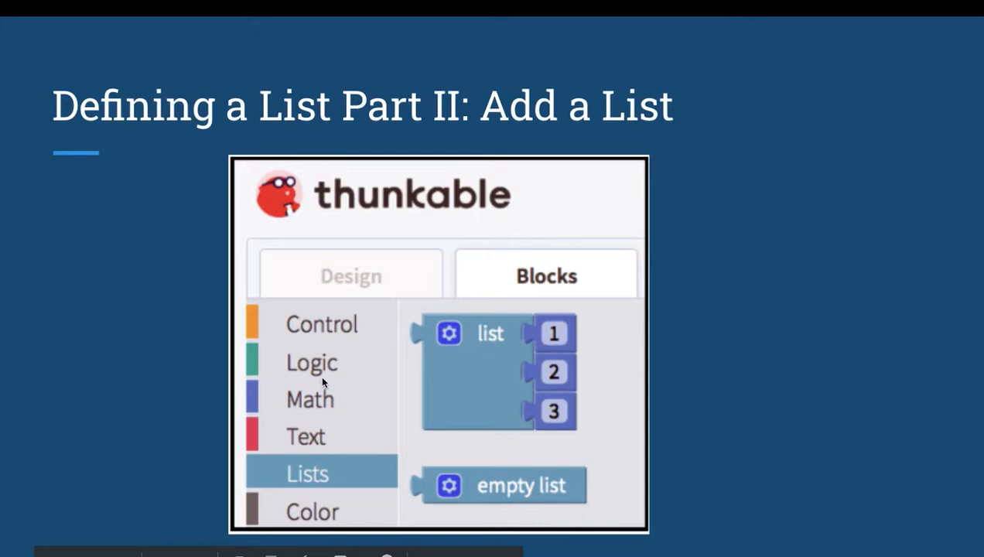
pyautogui.moveTo(309, 487)
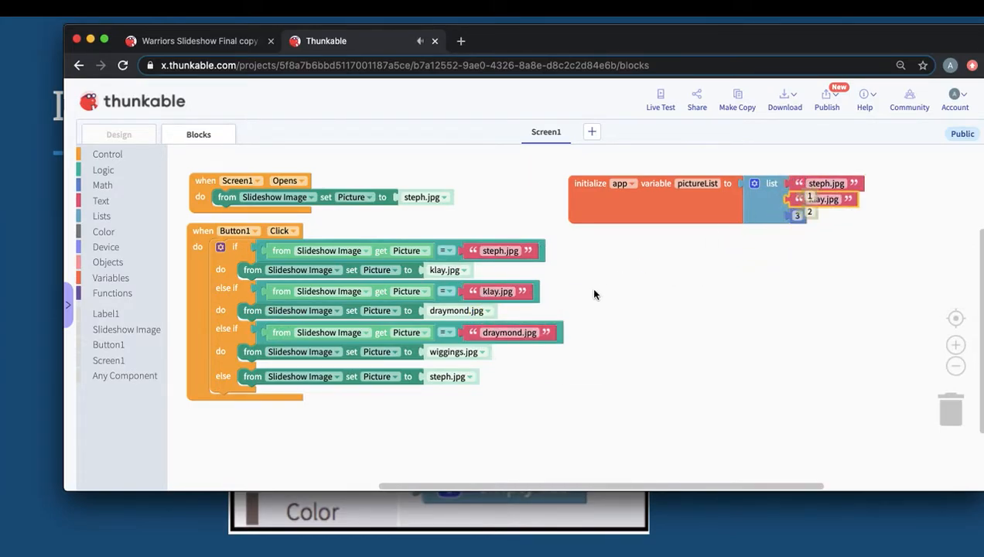
# Fit klay.jpg into the list, add more item slots, and duplicate the wiggings picture block
pyautogui.moveTo(828, 199); pyautogui.dragTo(518, 356)
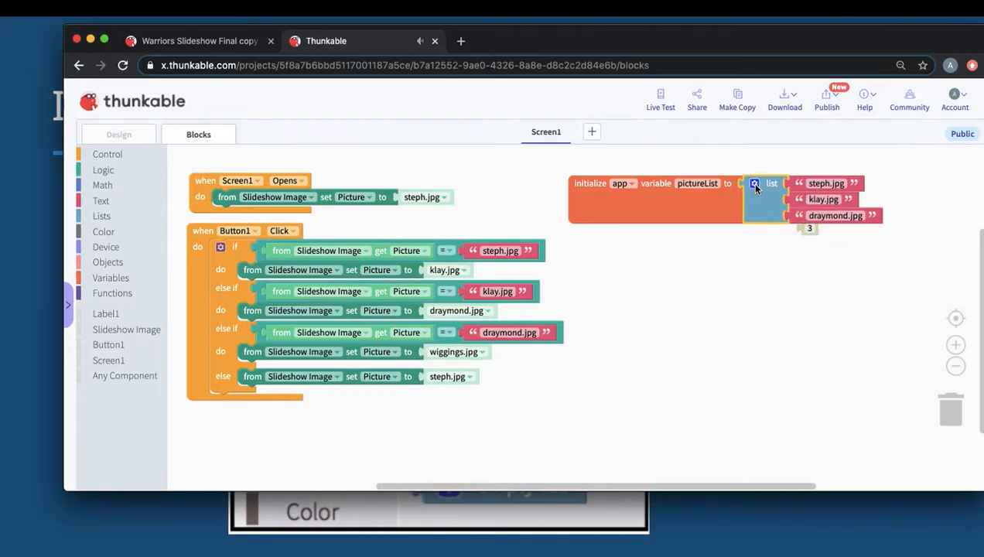
pyautogui.click(753, 183)
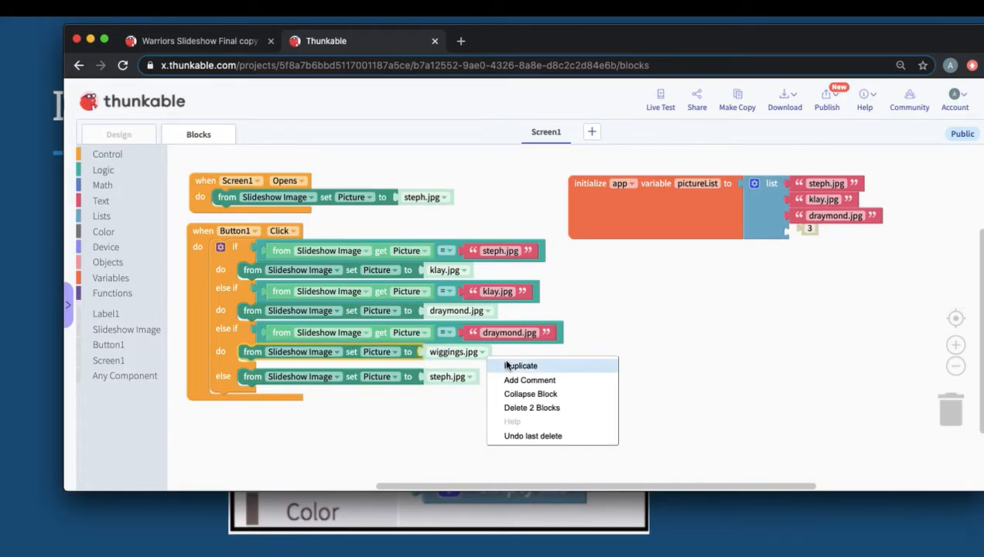
pyautogui.click(520, 365)
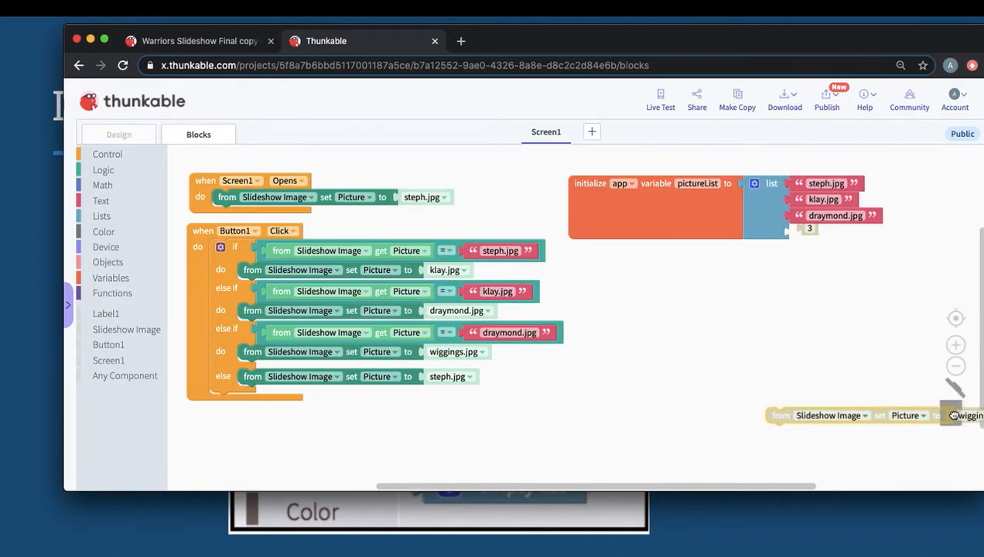
pyautogui.click(101, 201)
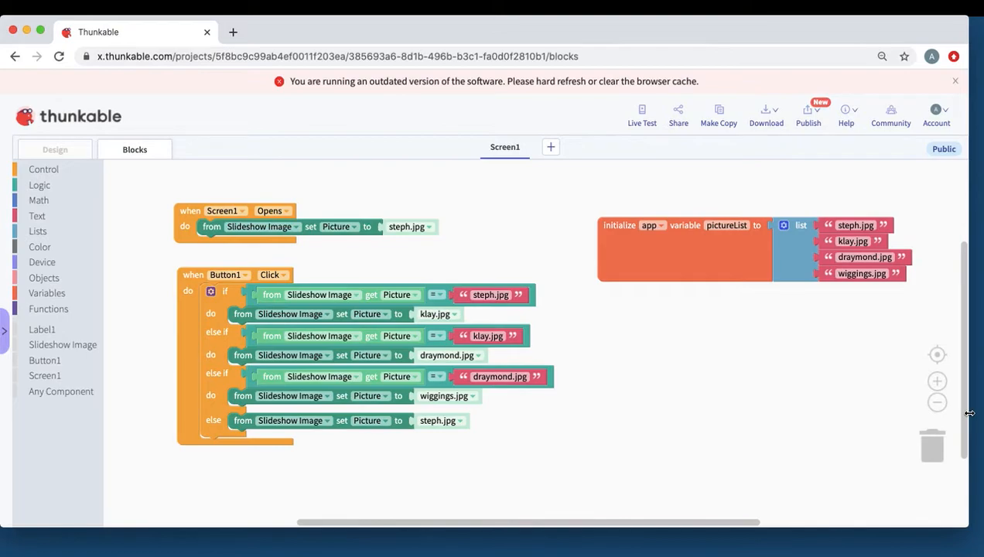
pyautogui.moveTo(216, 311)
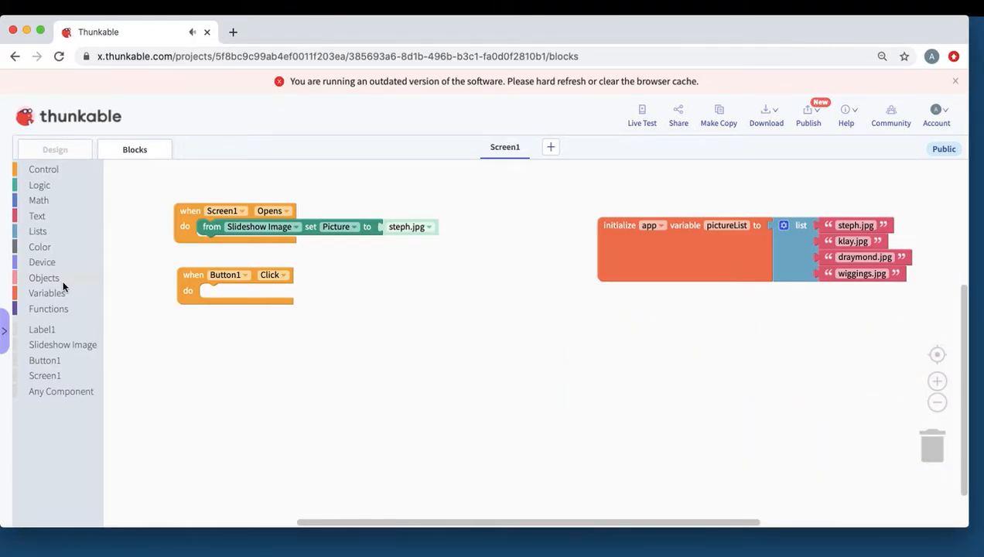
pyautogui.moveTo(48, 200)
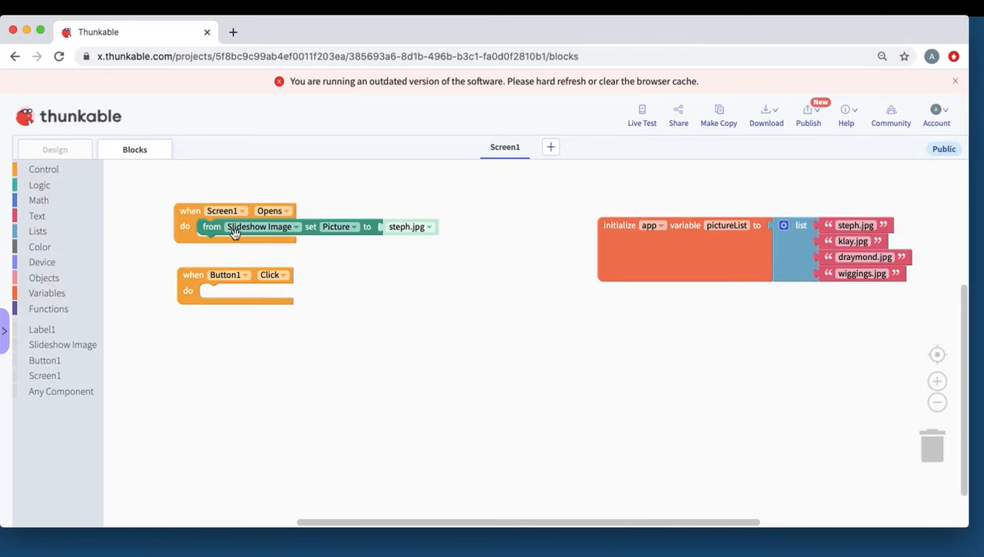
# Duplicate the startup set Picture block and discard the leftover picture file block
pyautogui.rightClick(235, 226)
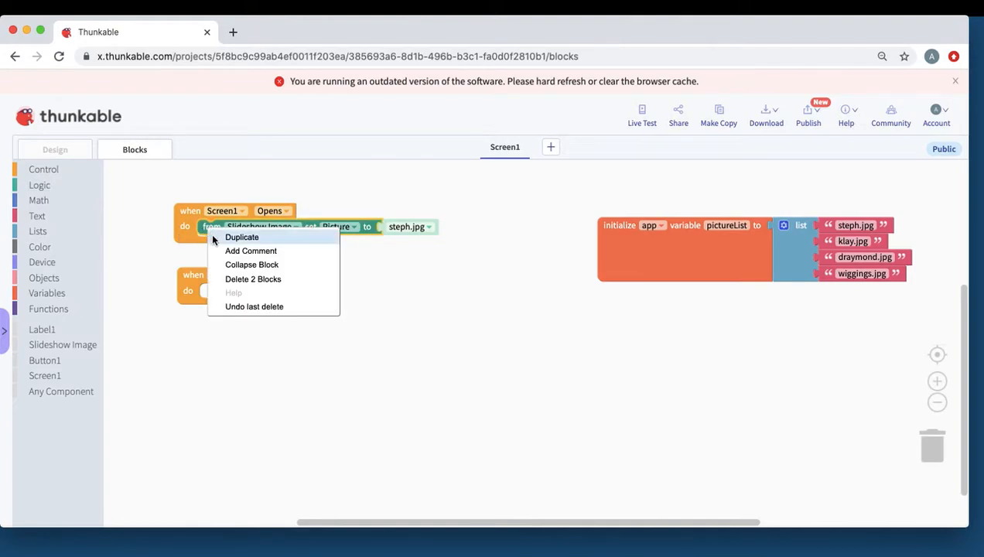
pyautogui.click(242, 236)
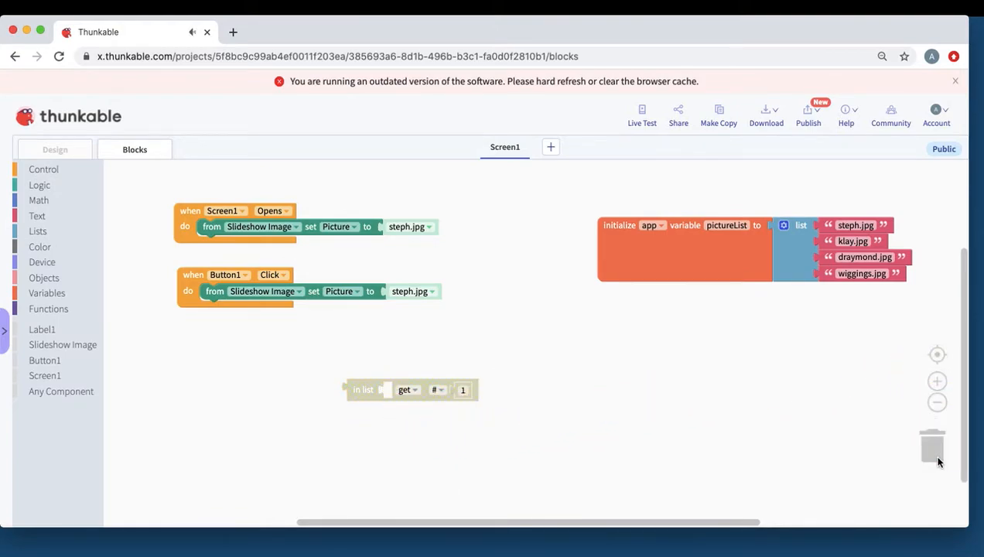
pyautogui.click(46, 292)
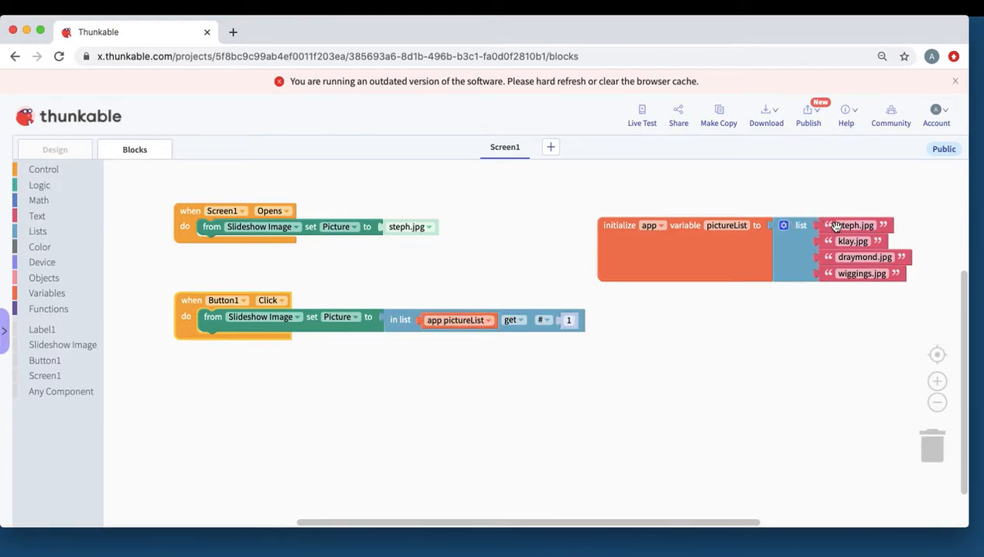
pyautogui.moveTo(266, 32)
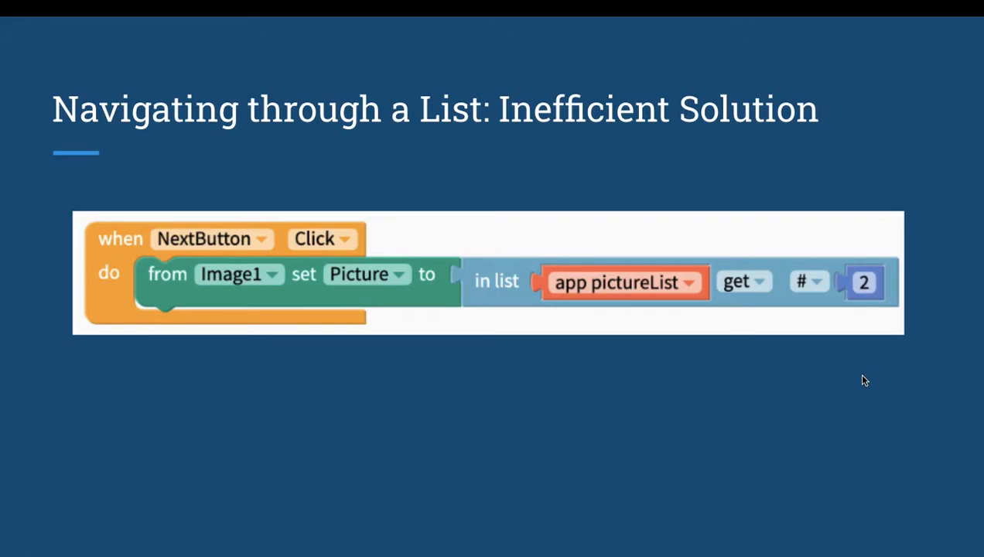
# Advance to the 'Keep track of List Position with an Index Variable' slide
pyautogui.press('Right')
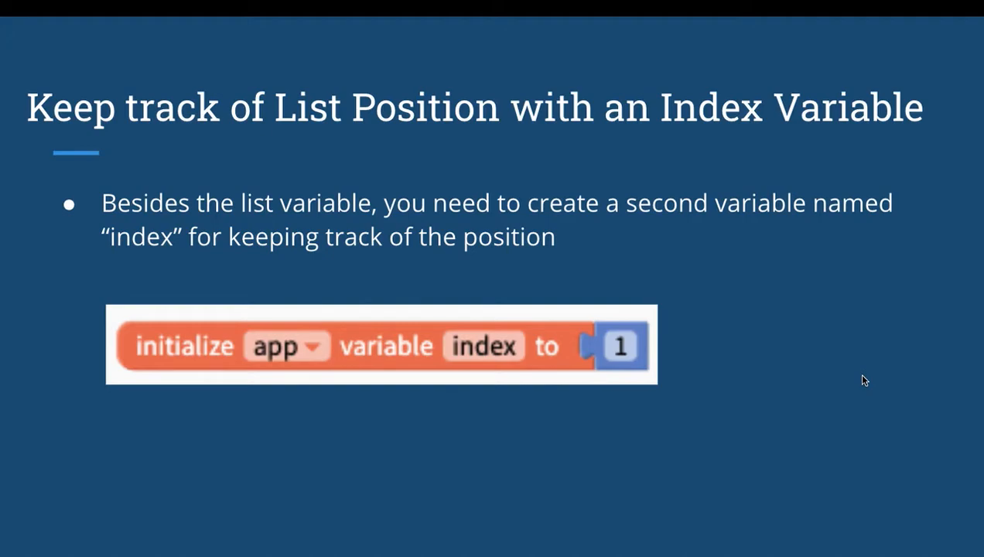
pyautogui.moveTo(853, 319)
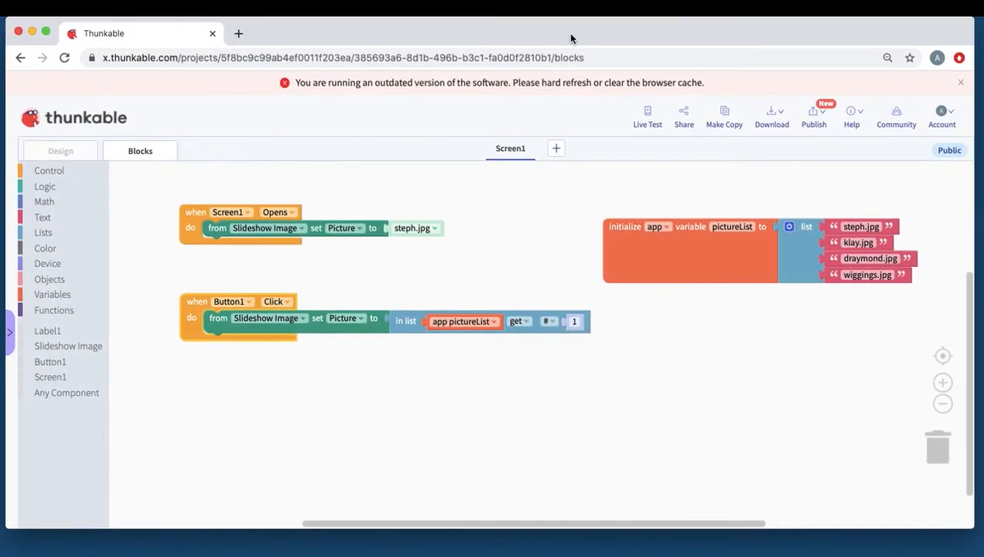
# Add an 'initialize app variable' block renamed index, with a number block set to 1
pyautogui.click(52, 293)
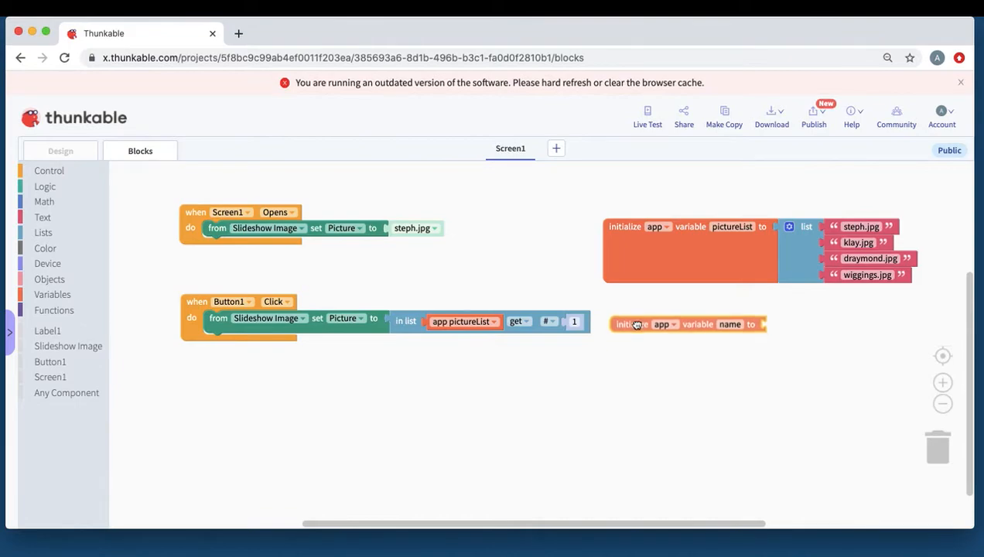
pyautogui.doubleClick(728, 324)
pyautogui.write('index')
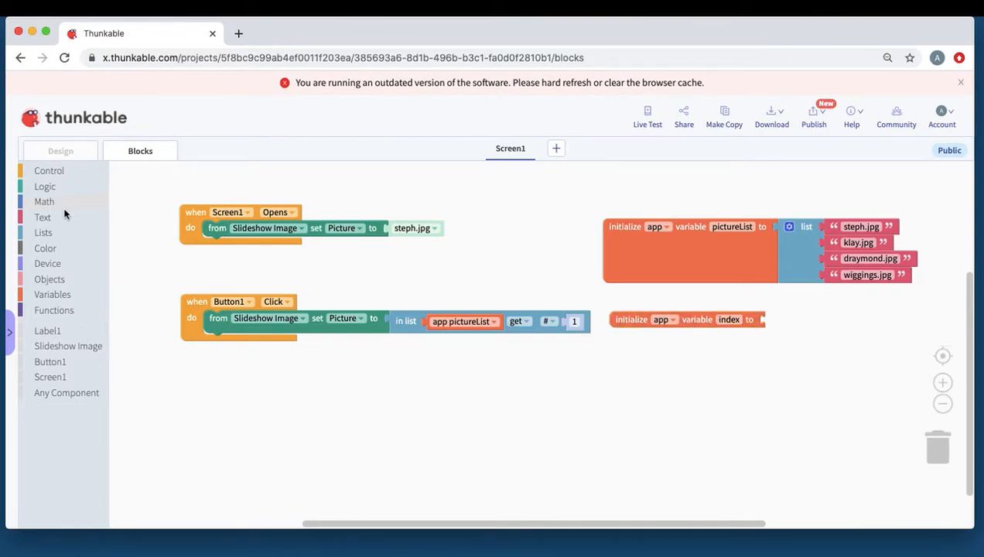
pyautogui.click(51, 294)
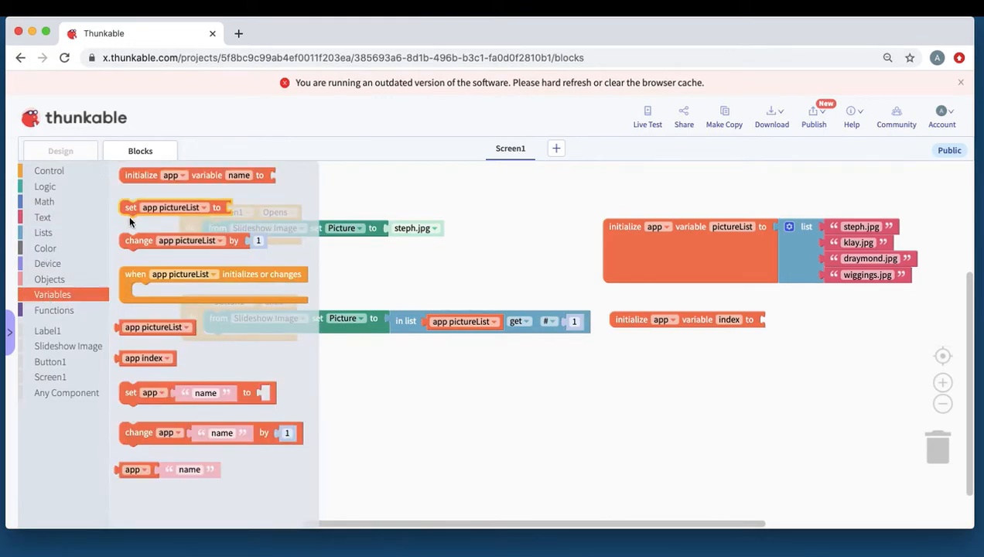
pyautogui.click(44, 202)
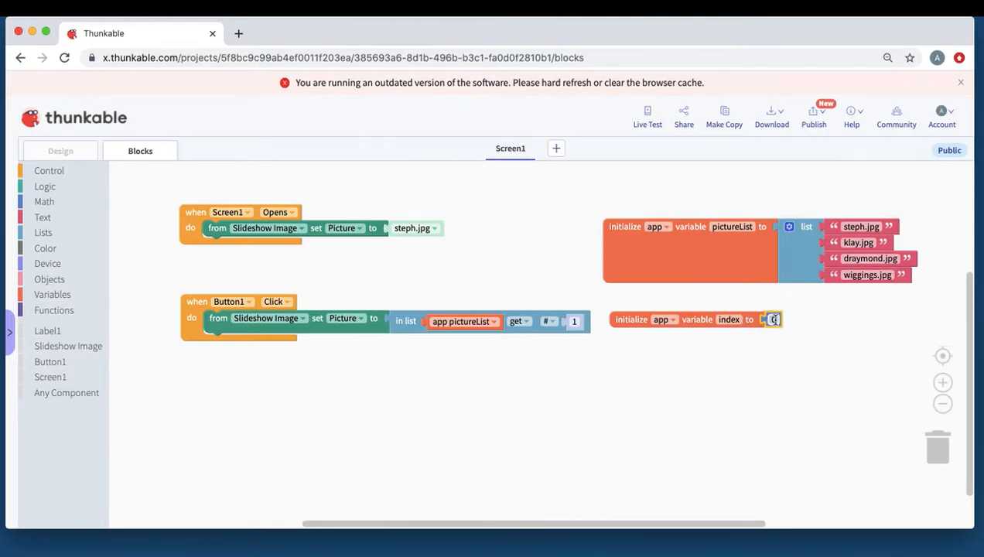
pyautogui.write('1')
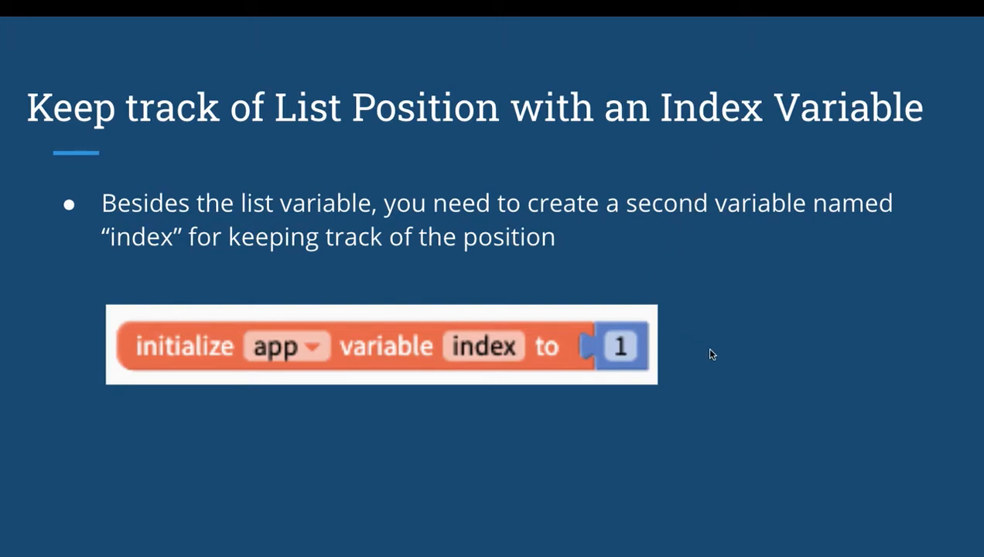
# Advance to the 'Navigating through a List- Better Solution' slide
pyautogui.press('Right')
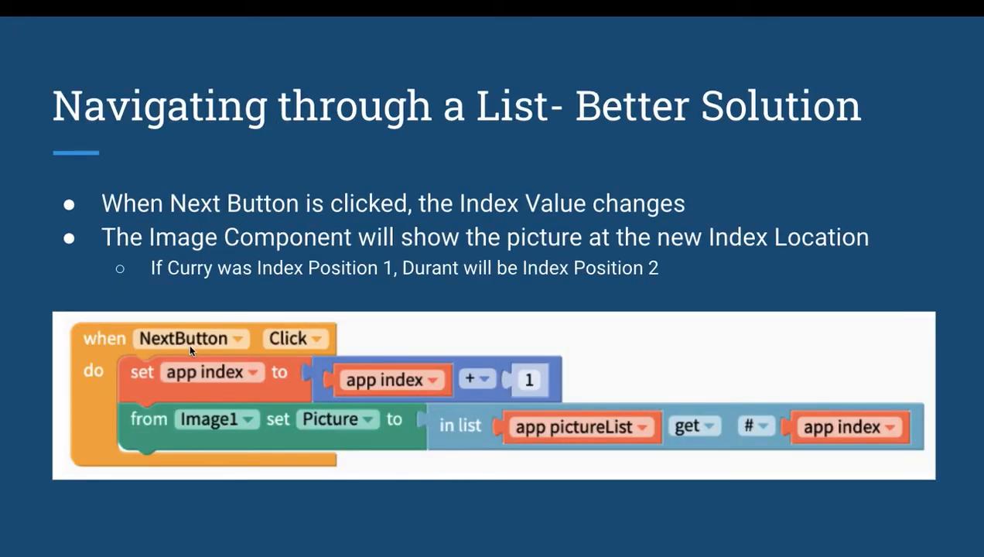
pyautogui.moveTo(374, 417)
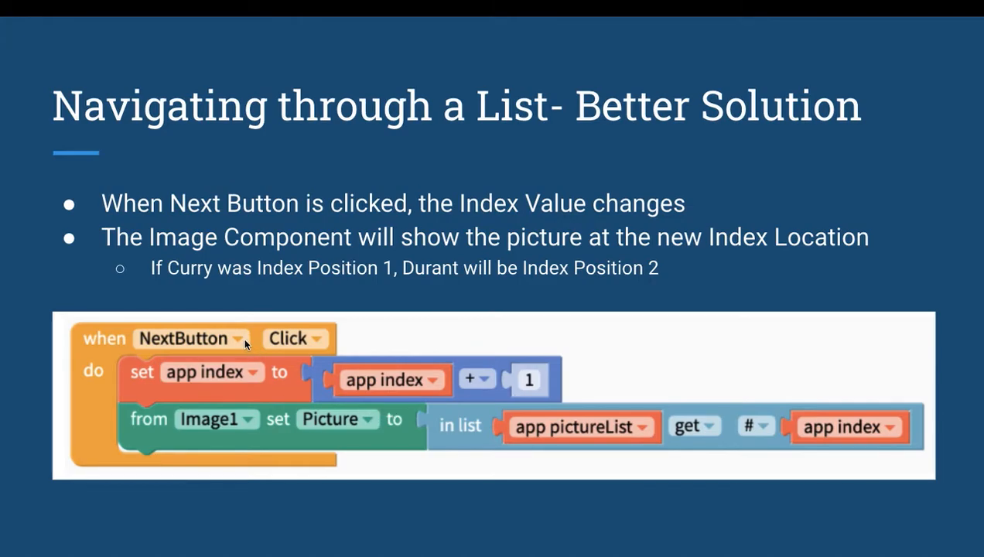
pyautogui.moveTo(252, 340)
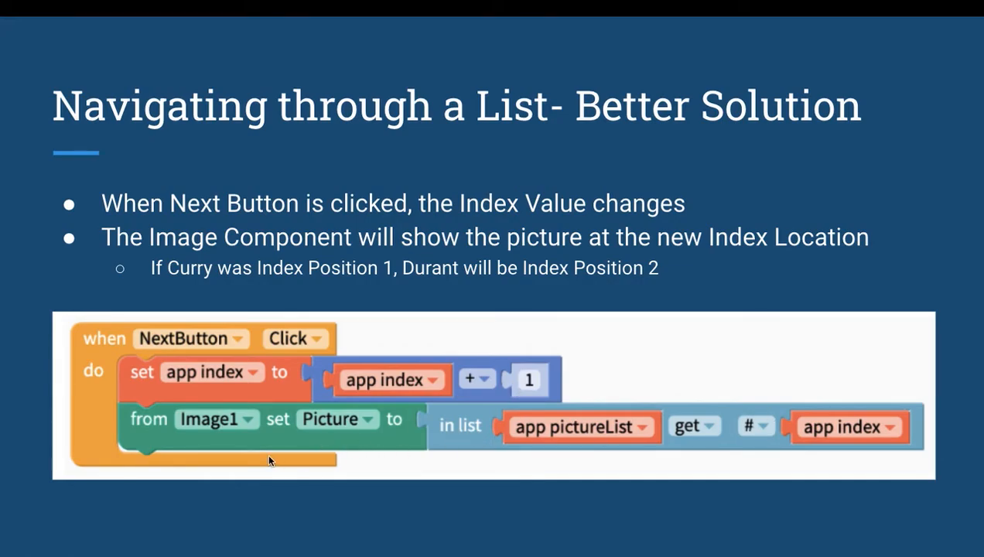
pyautogui.moveTo(379, 431)
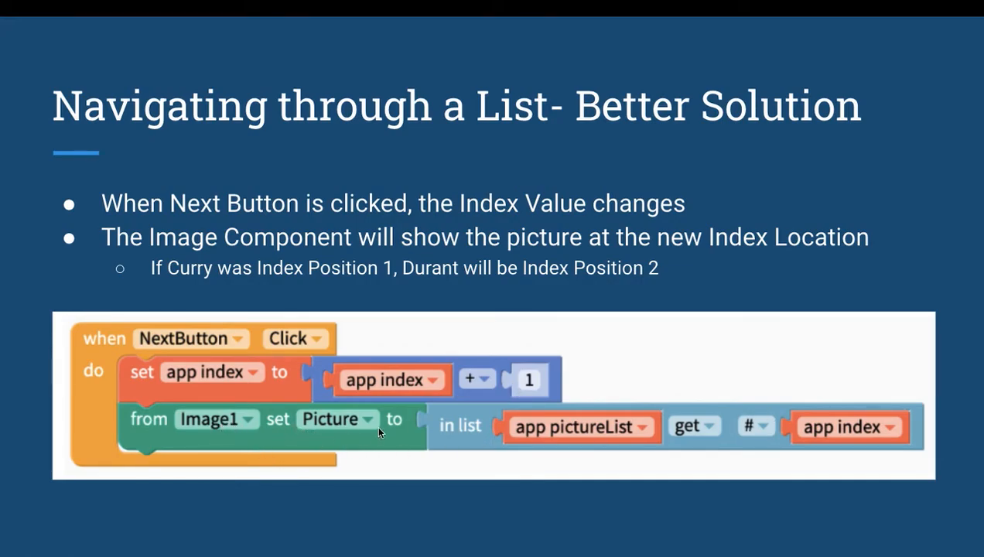
pyautogui.moveTo(810, 431)
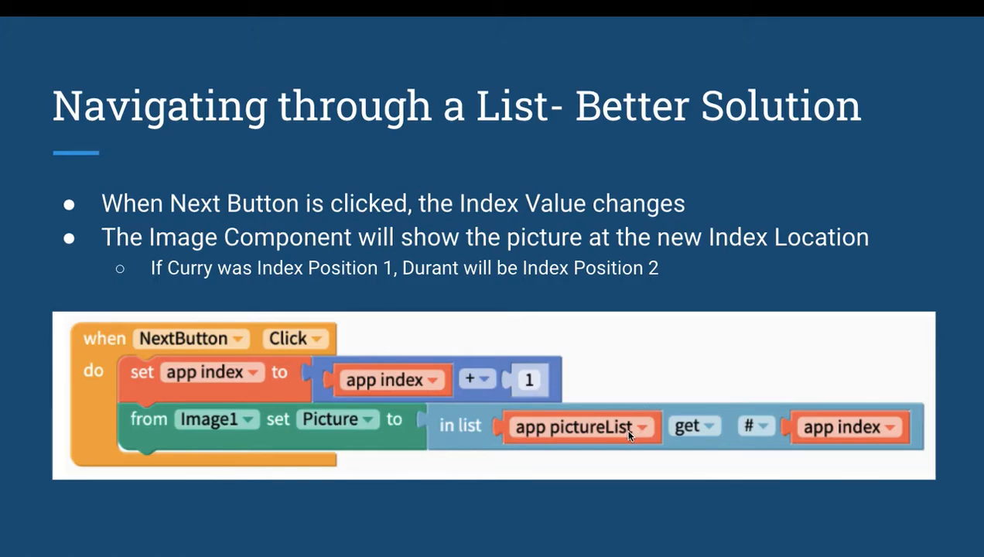
pyautogui.moveTo(818, 437)
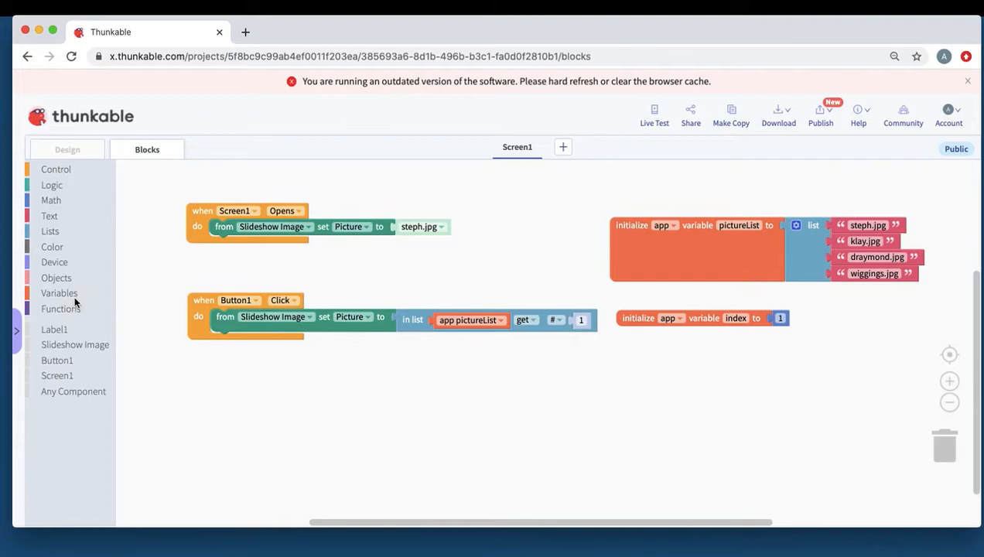
# Add a 'change app index by 1' block to Button1 Click
pyautogui.click(58, 292)
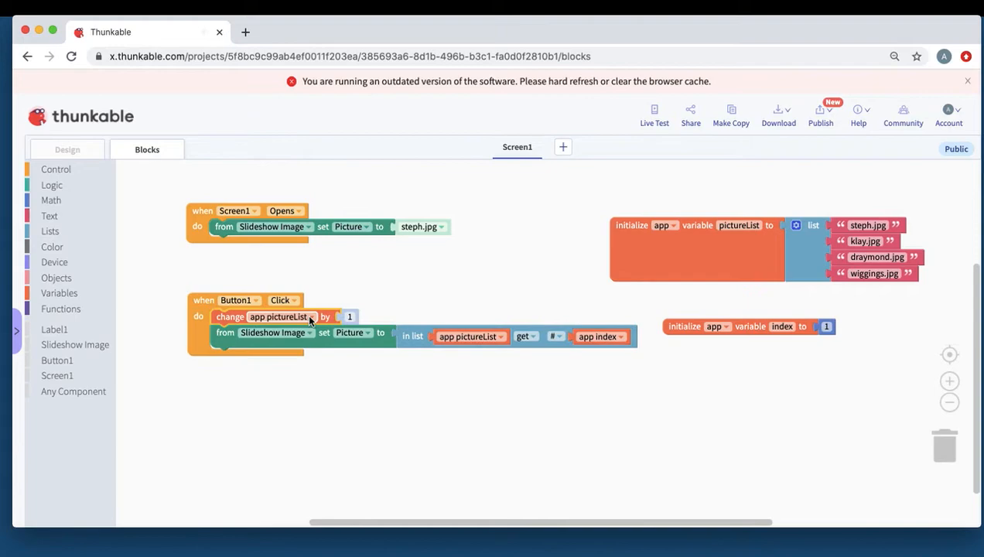
pyautogui.click(282, 316)
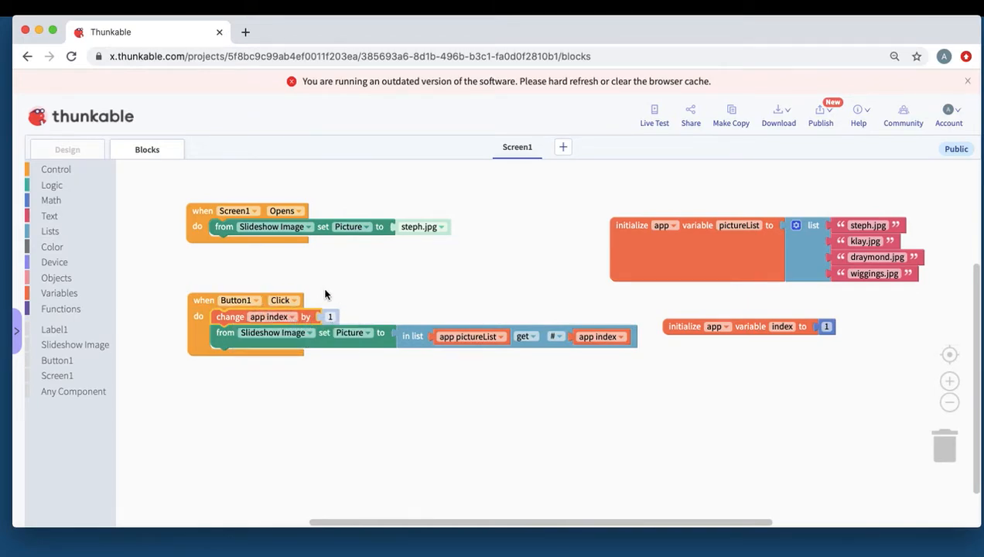
pyautogui.moveTo(277, 345)
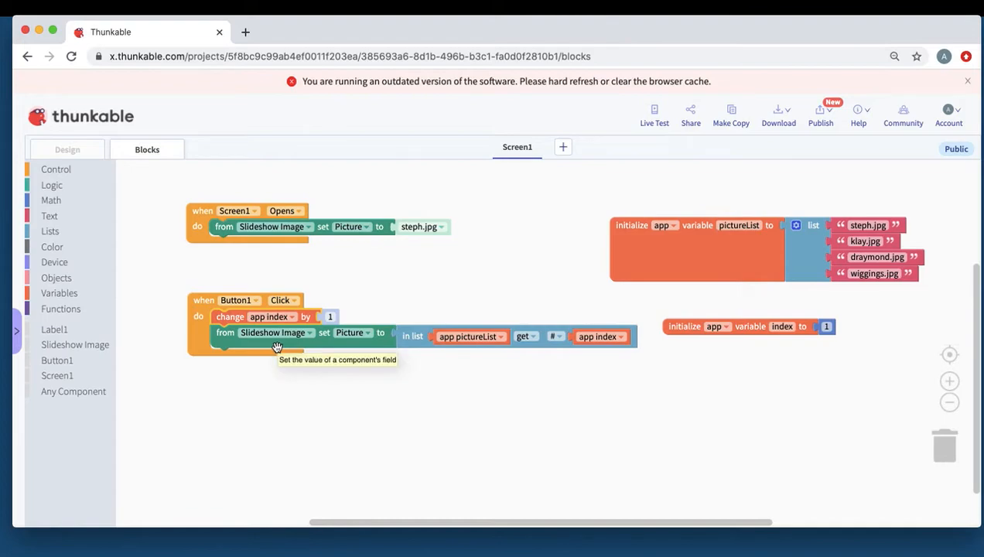
pyautogui.moveTo(487, 355)
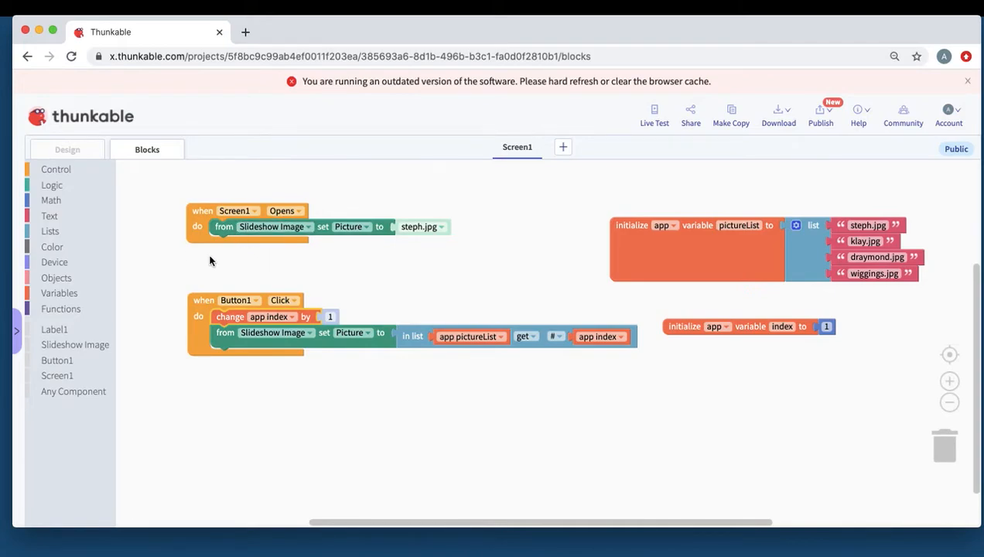
pyautogui.moveTo(66, 255)
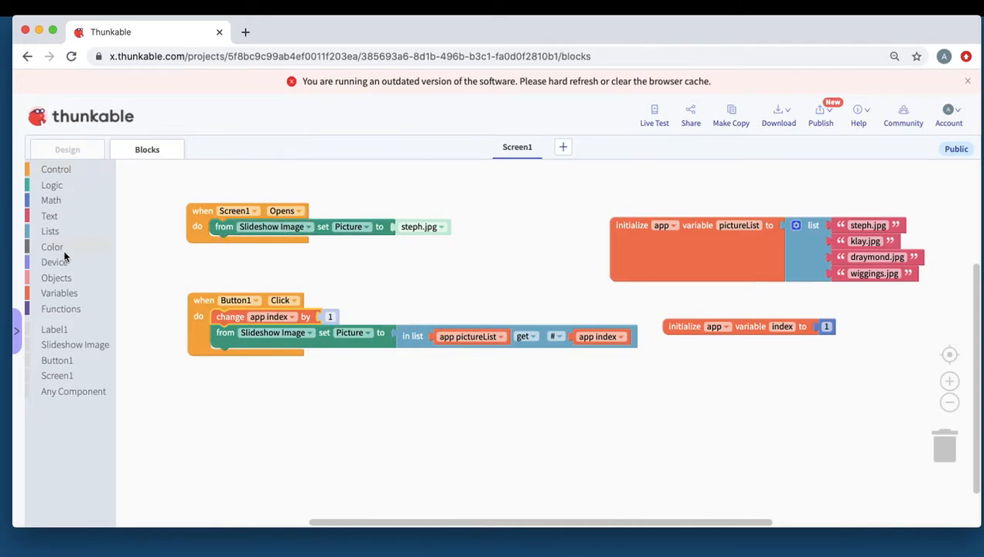
# Pull a Variables block for 'set app index to 1' into Screen1 Opens
pyautogui.click(58, 292)
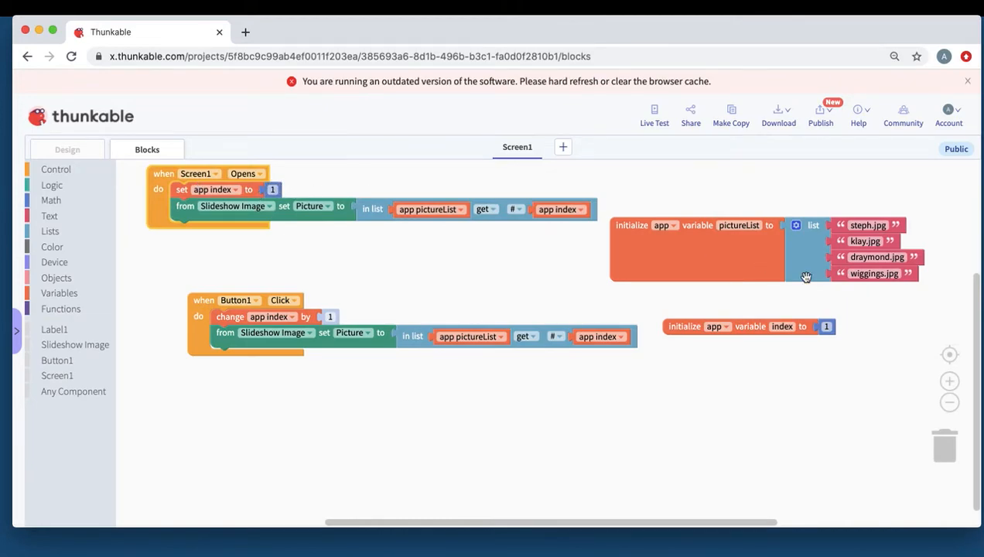
pyautogui.moveTo(892, 239)
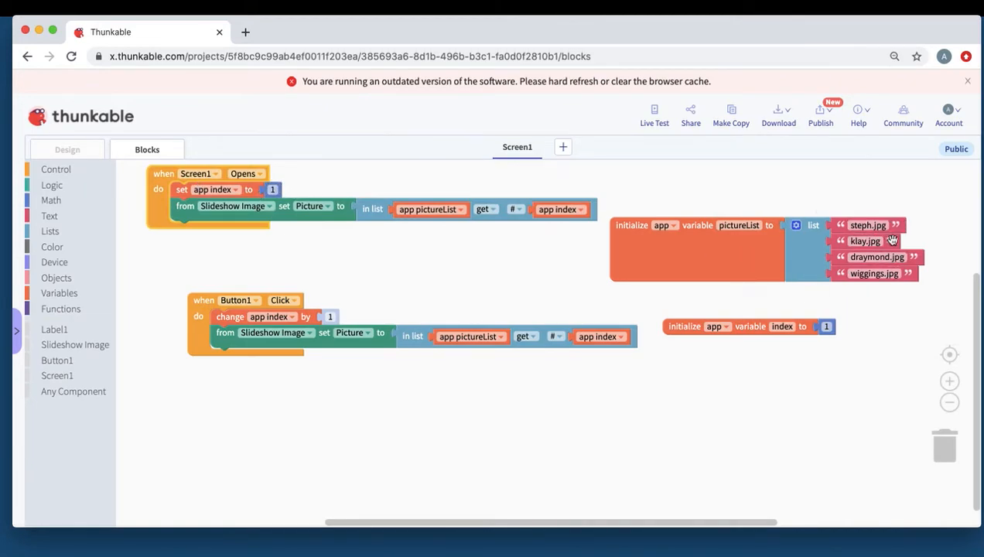
pyautogui.moveTo(516, 227)
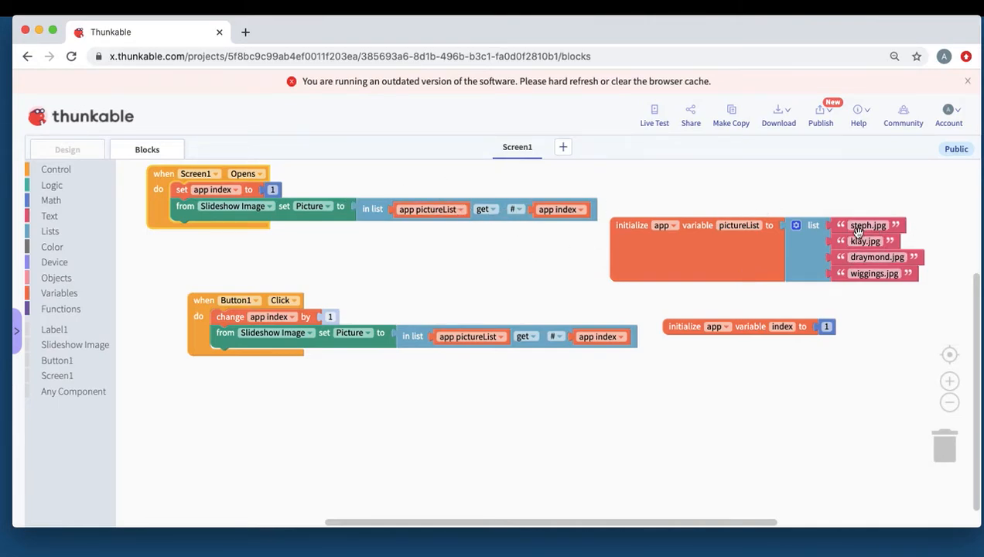
pyautogui.moveTo(613, 206)
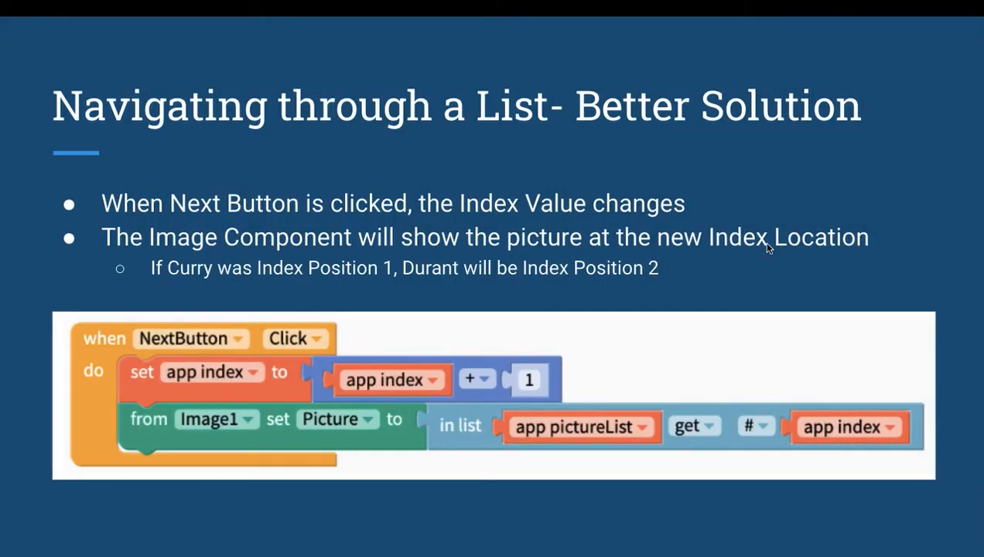
# Advance to the 'Example: Navigating a List Part 1' slide
pyautogui.press('Right')
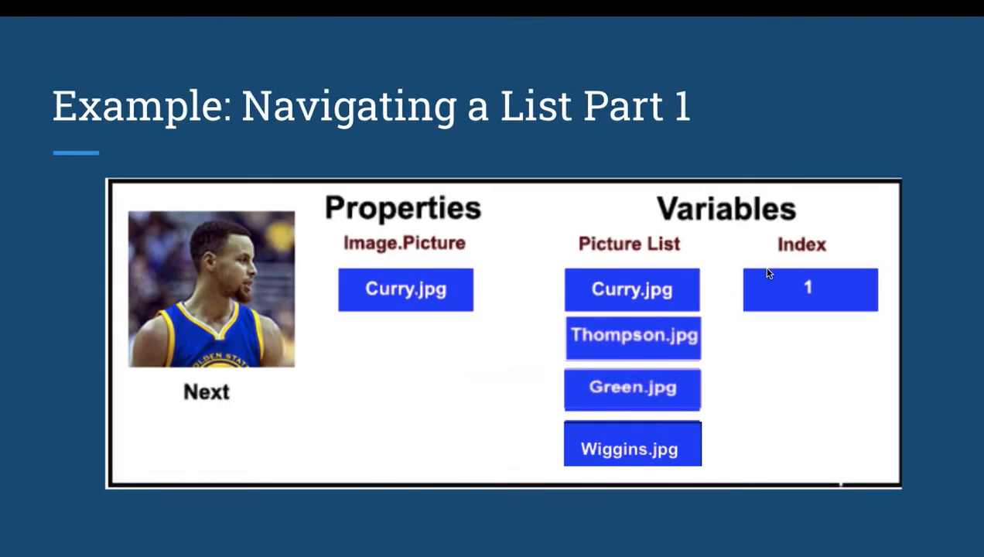
pyautogui.moveTo(495, 249)
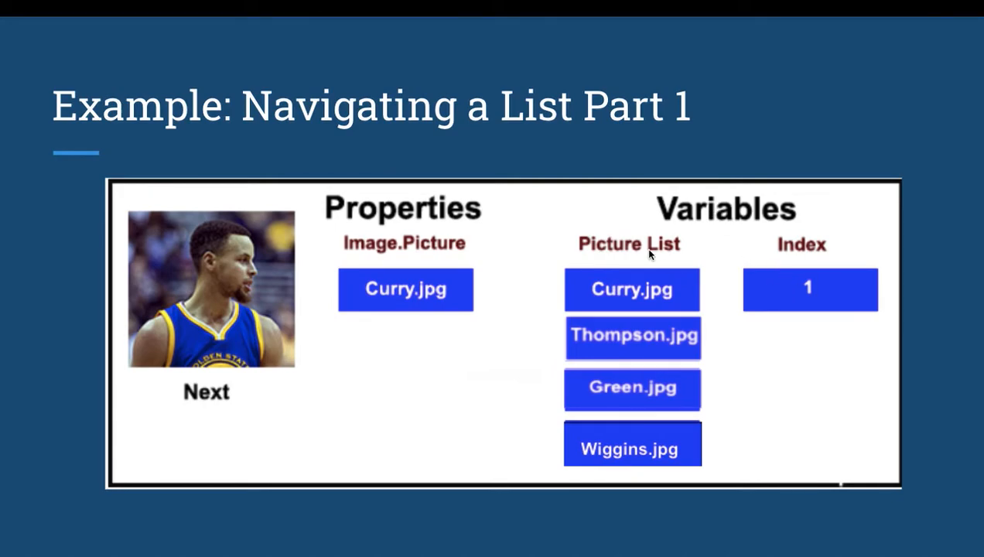
pyautogui.moveTo(431, 224)
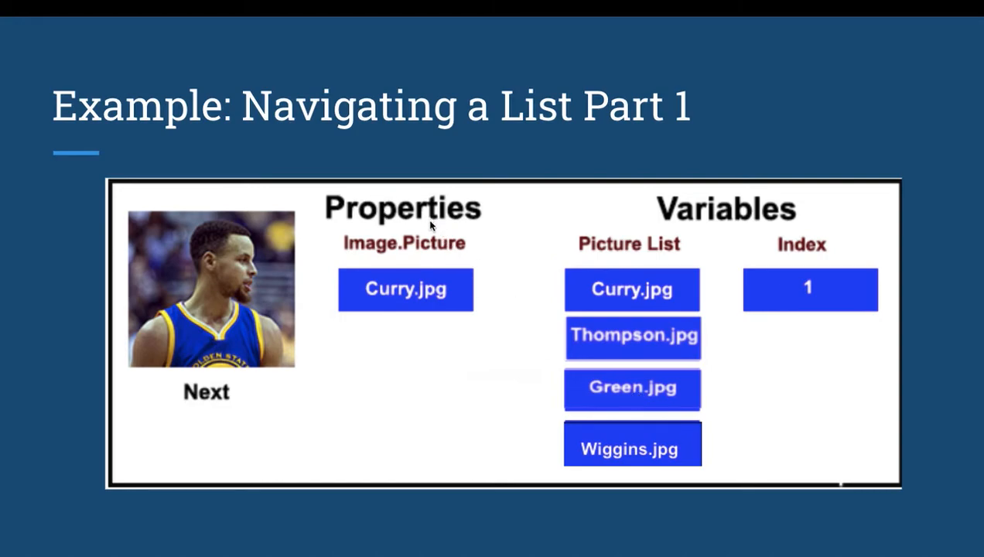
pyautogui.moveTo(228, 298)
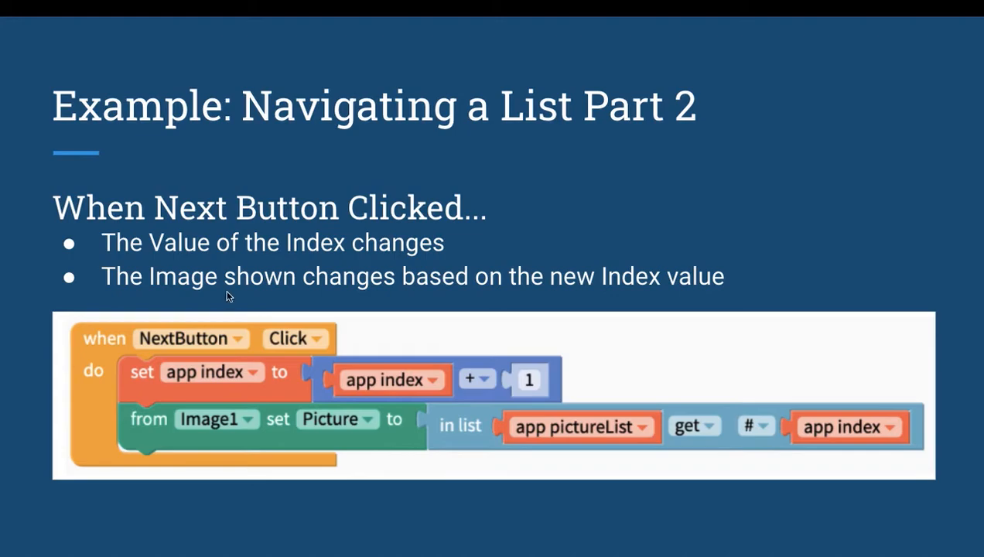
pyautogui.moveTo(364, 430)
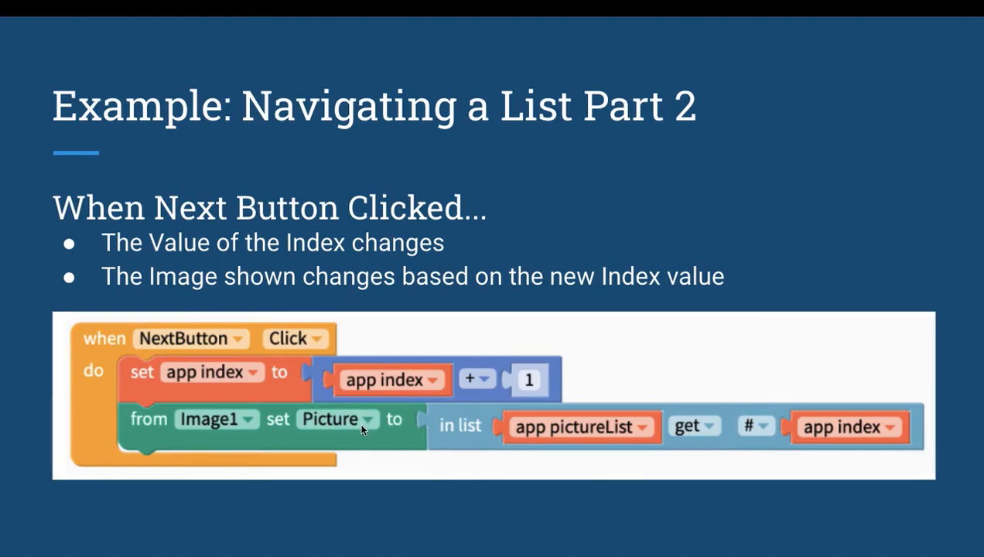
pyautogui.moveTo(793, 462)
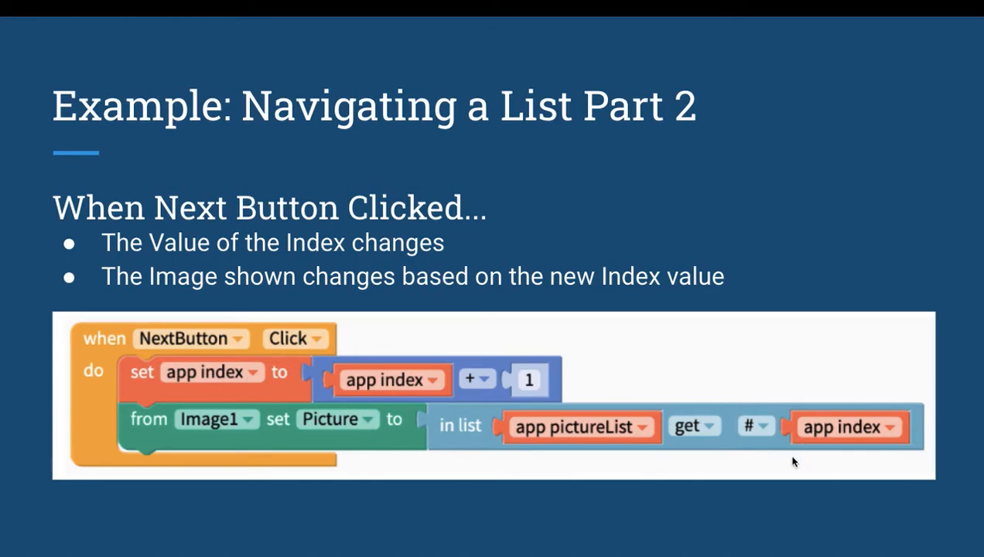
pyautogui.press('Right')
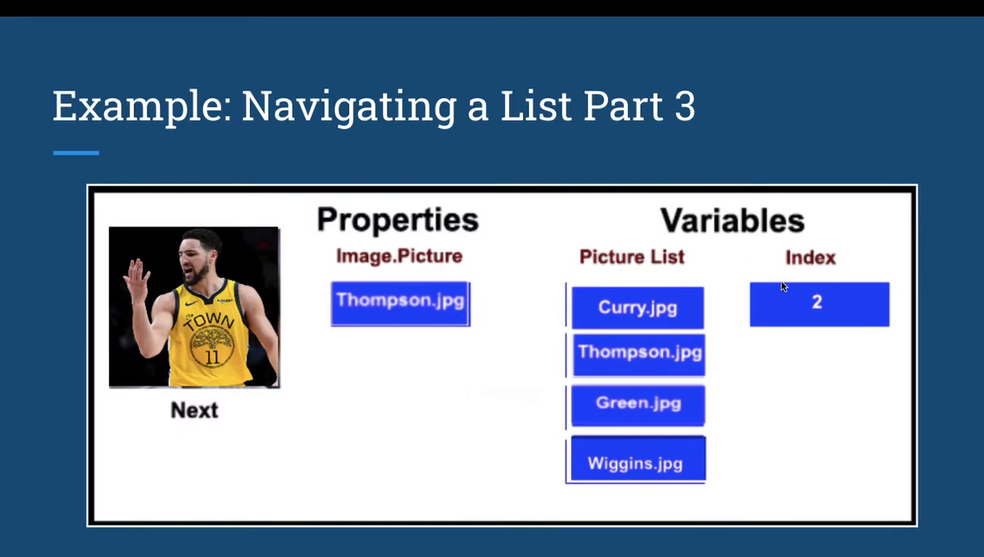
pyautogui.moveTo(812, 313)
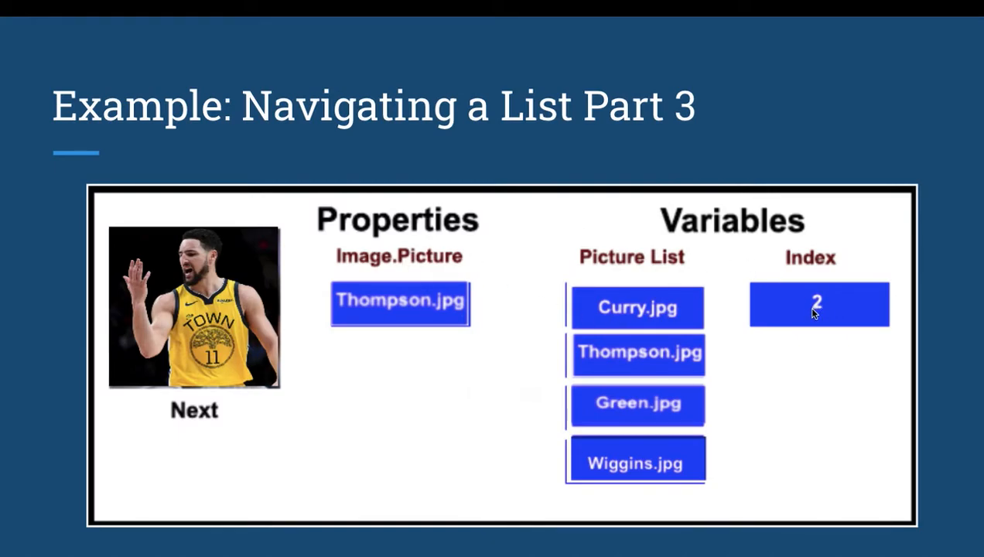
pyautogui.moveTo(689, 353)
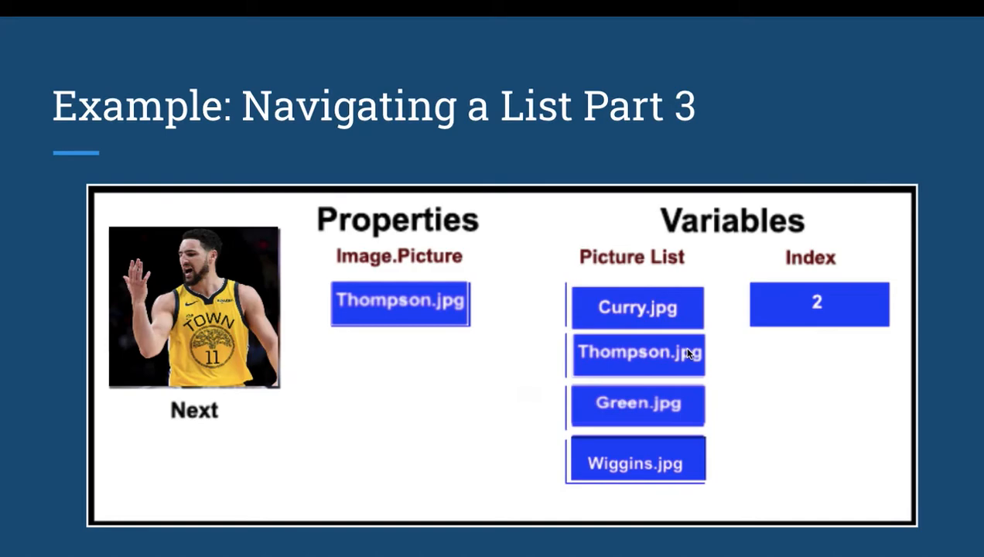
pyautogui.moveTo(663, 362)
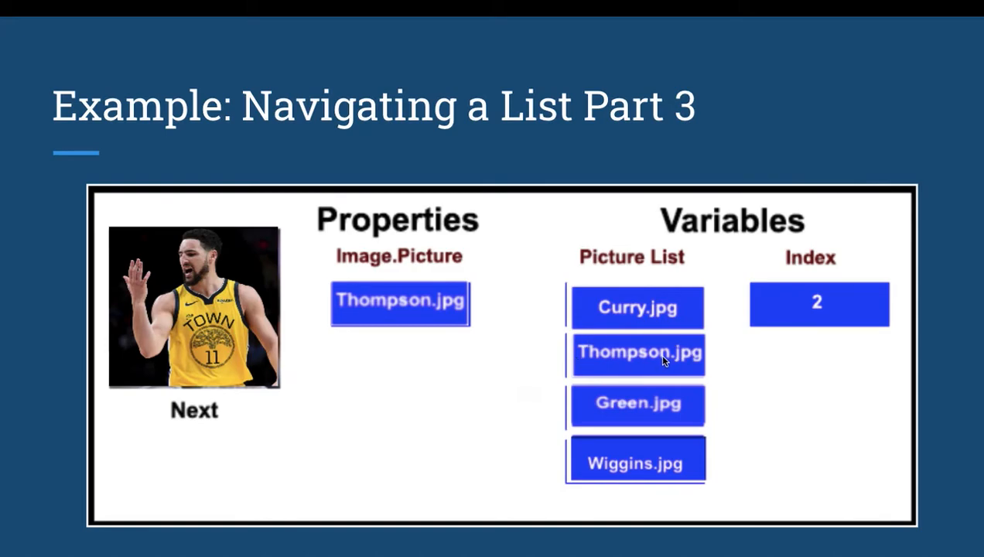
pyautogui.moveTo(377, 280)
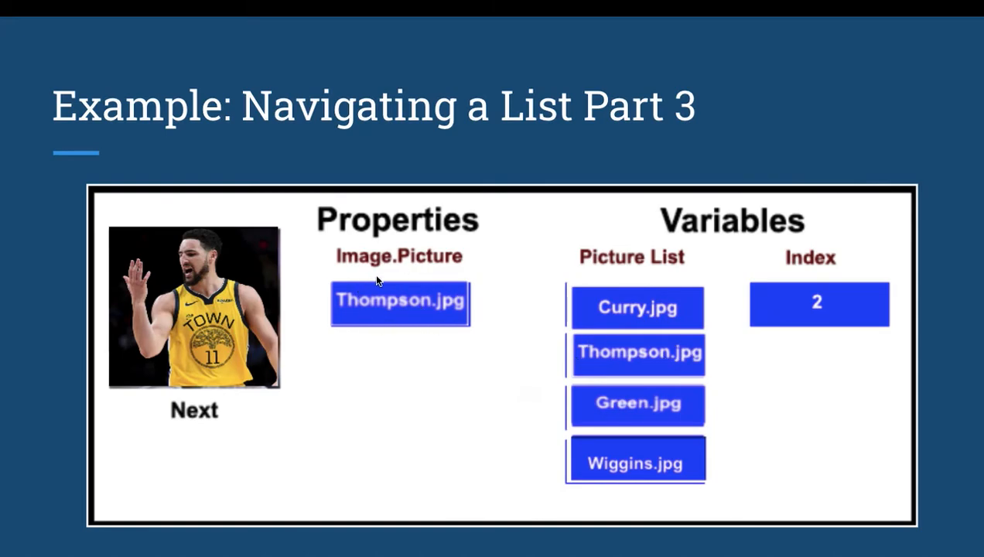
pyautogui.moveTo(392, 286)
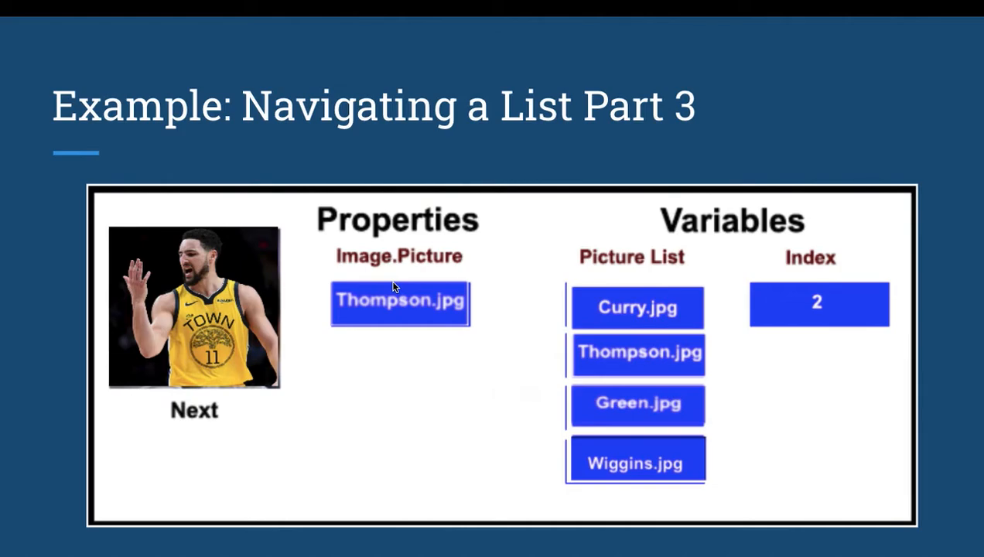
pyautogui.moveTo(193, 317)
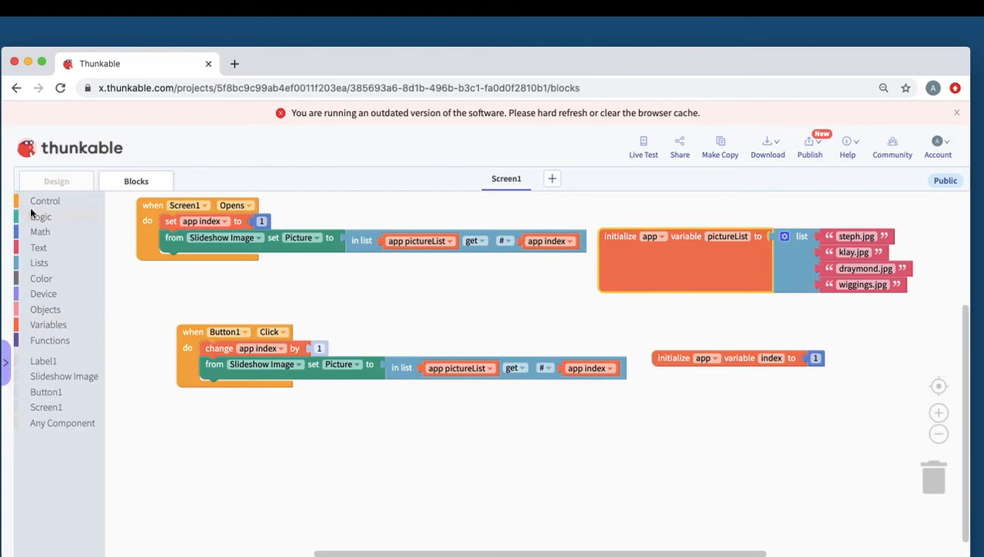
# In Button1.Click, add: if app index > length of pictureList, set app index to 1
pyautogui.click(45, 201)
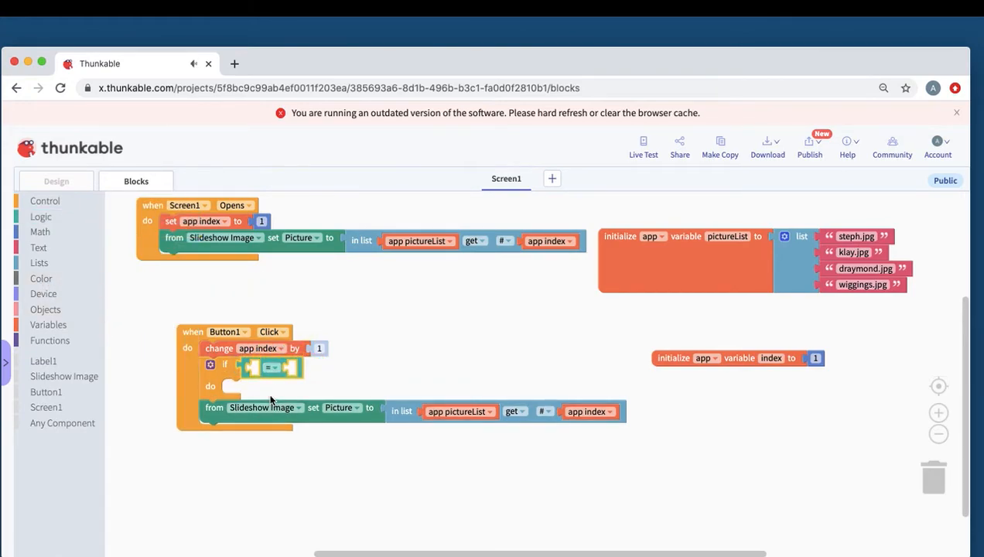
pyautogui.click(48, 324)
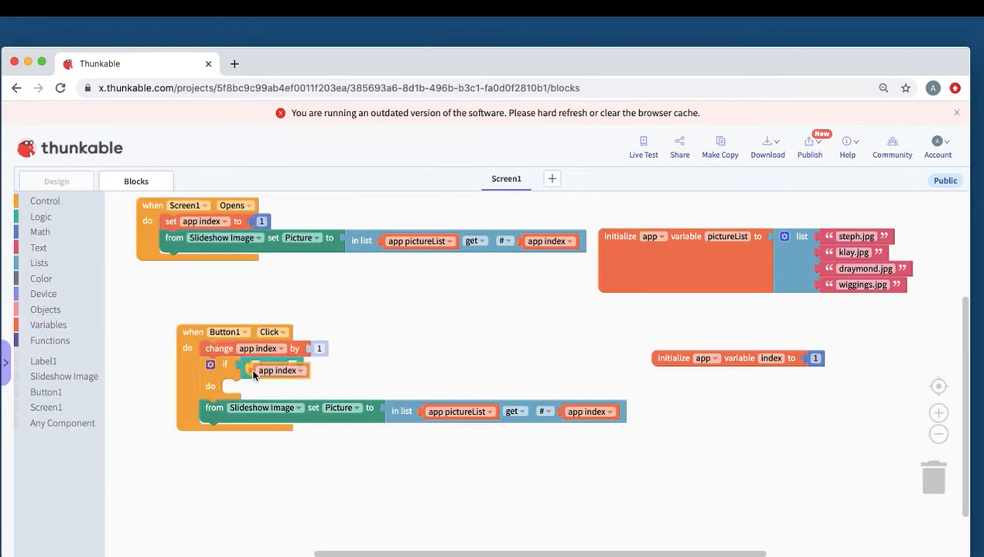
pyautogui.click(39, 262)
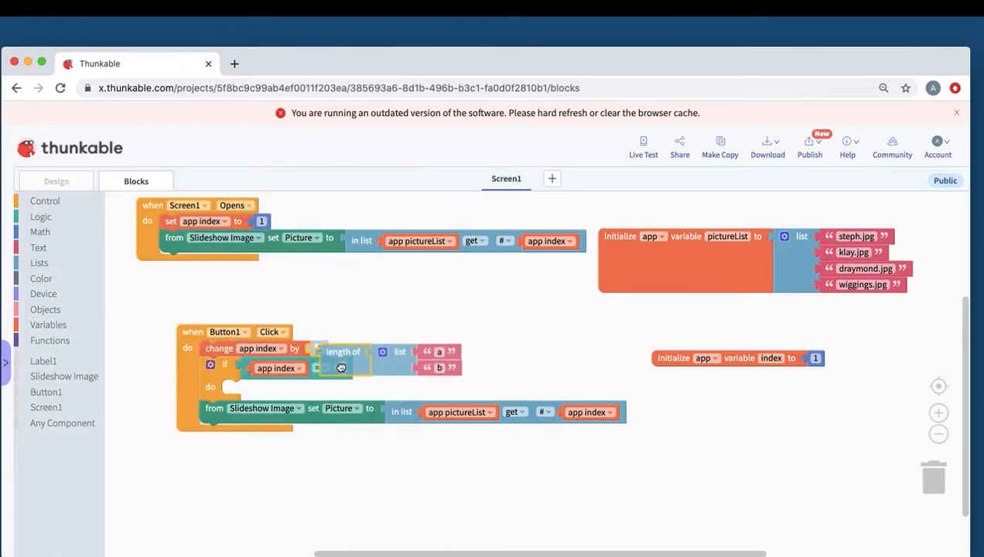
pyautogui.click(320, 368)
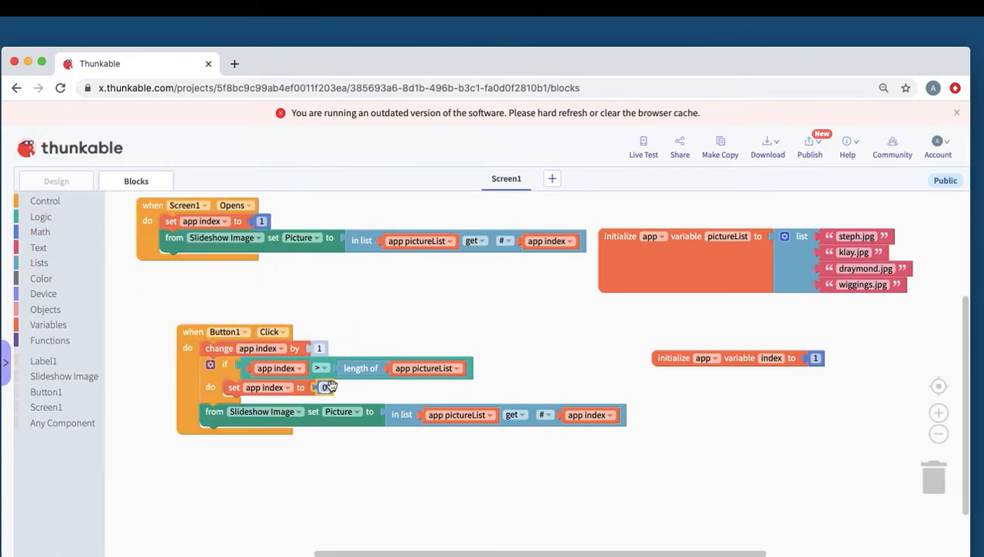
pyautogui.write('1')
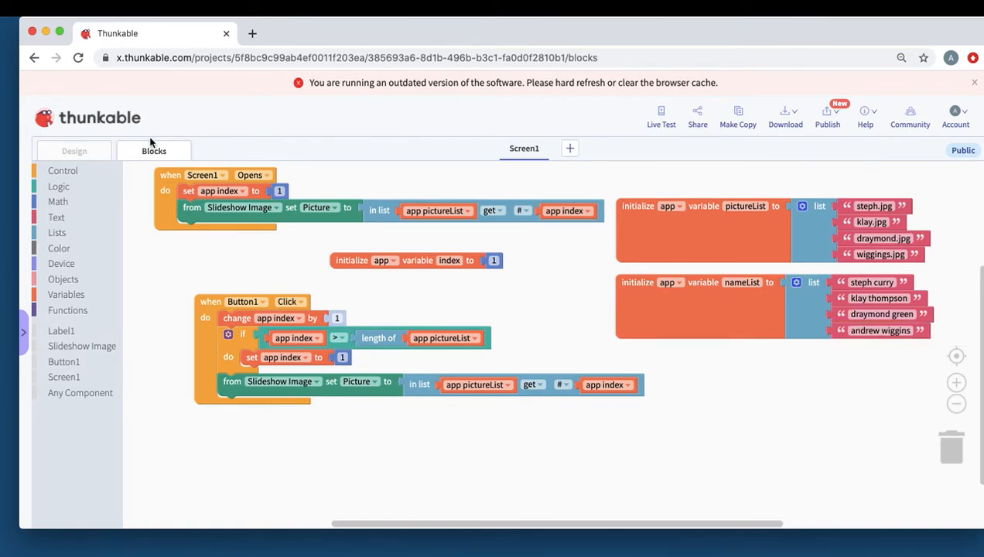
# Add a Label beneath Slideshow Image, with margin 10 and font size 24
pyautogui.click(73, 150)
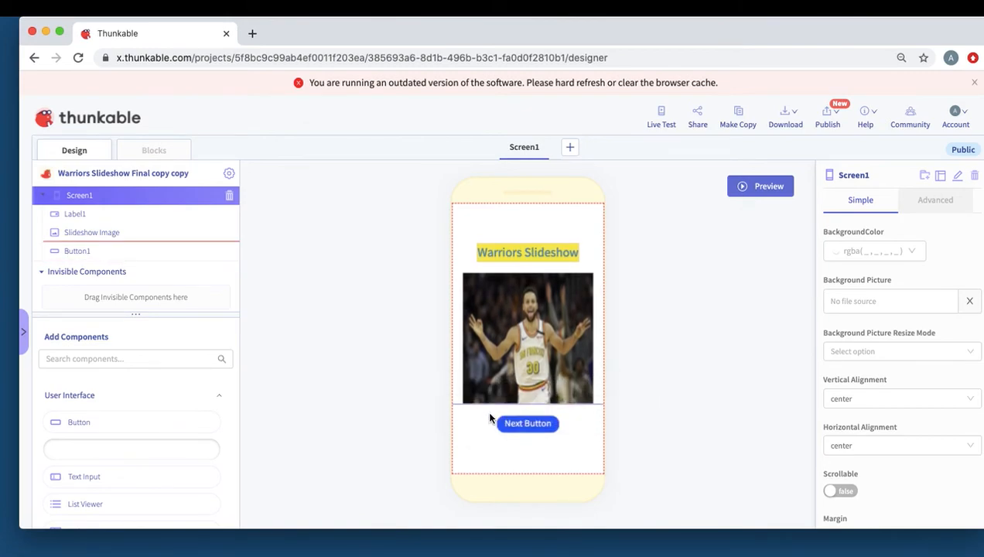
pyautogui.click(79, 195)
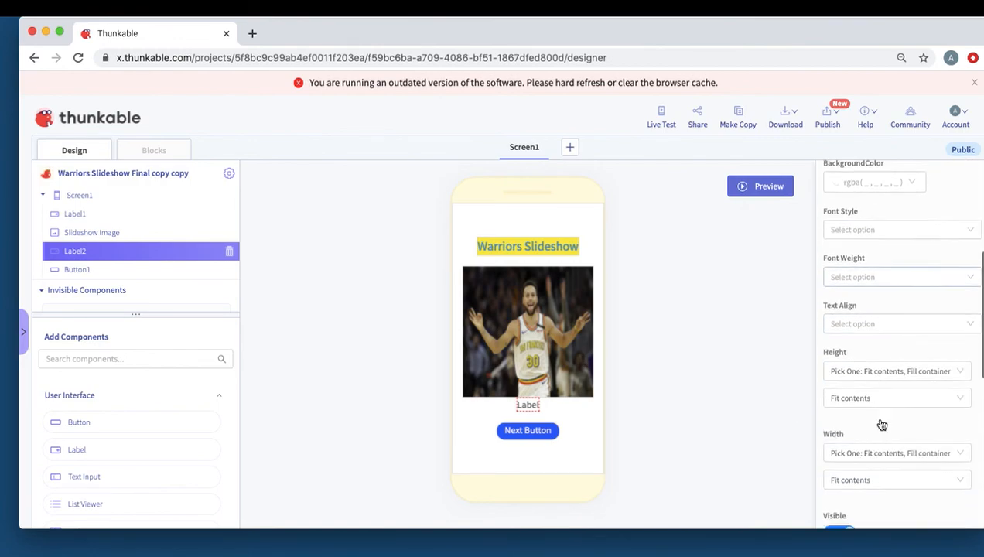
pyautogui.scroll(-3)
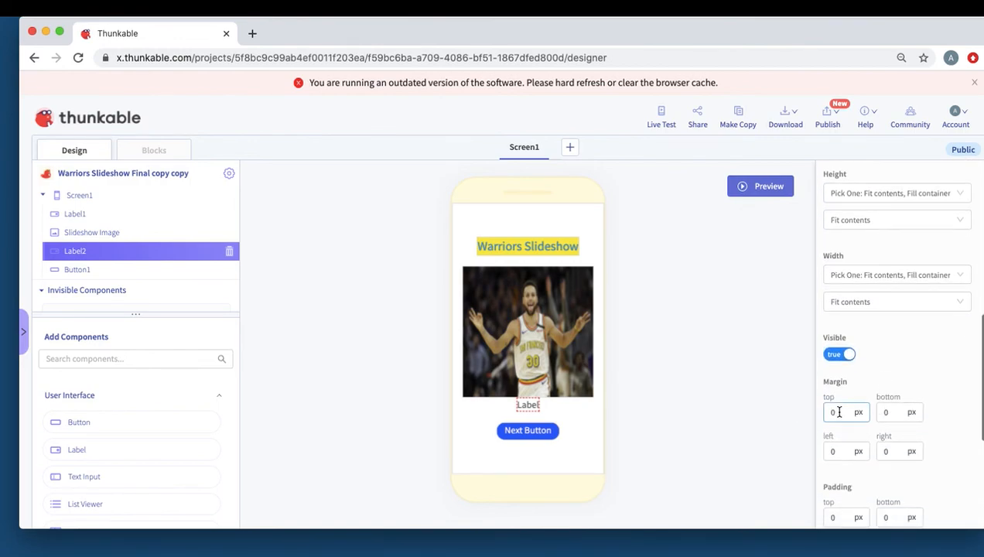
pyautogui.write('10')
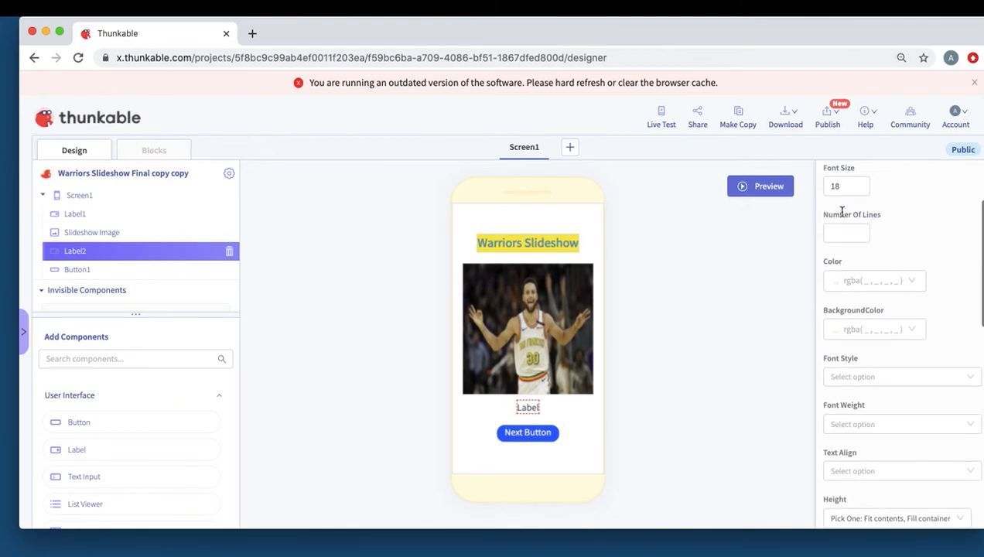
pyautogui.write('24')
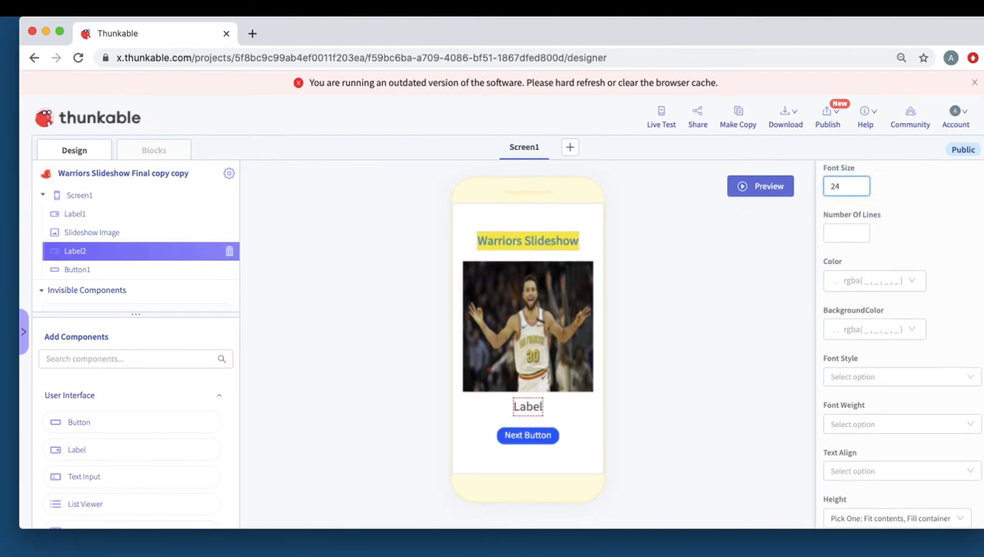
pyautogui.click(153, 149)
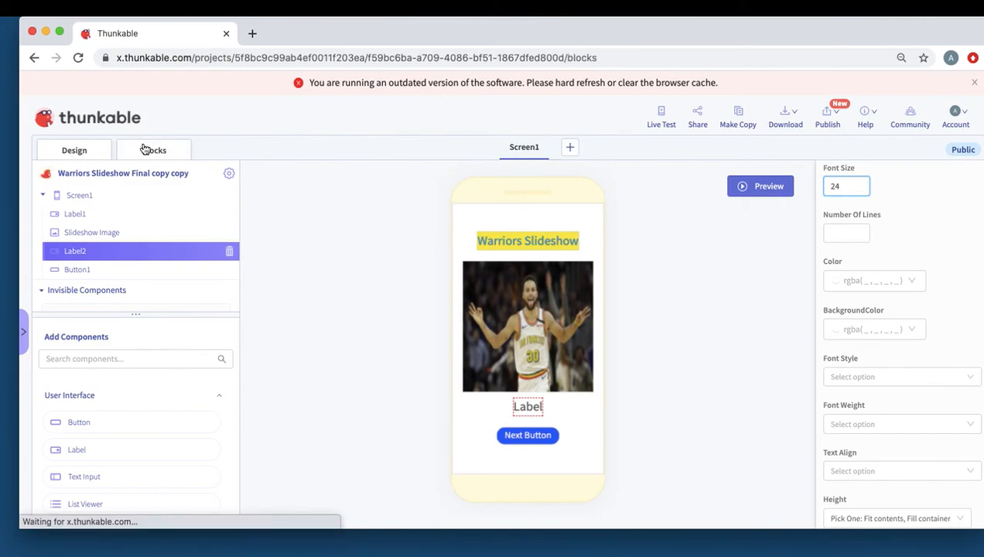
# Duplicate the set Picture blocks as Label2 Text, reading nameList at app index
pyautogui.click(154, 150)
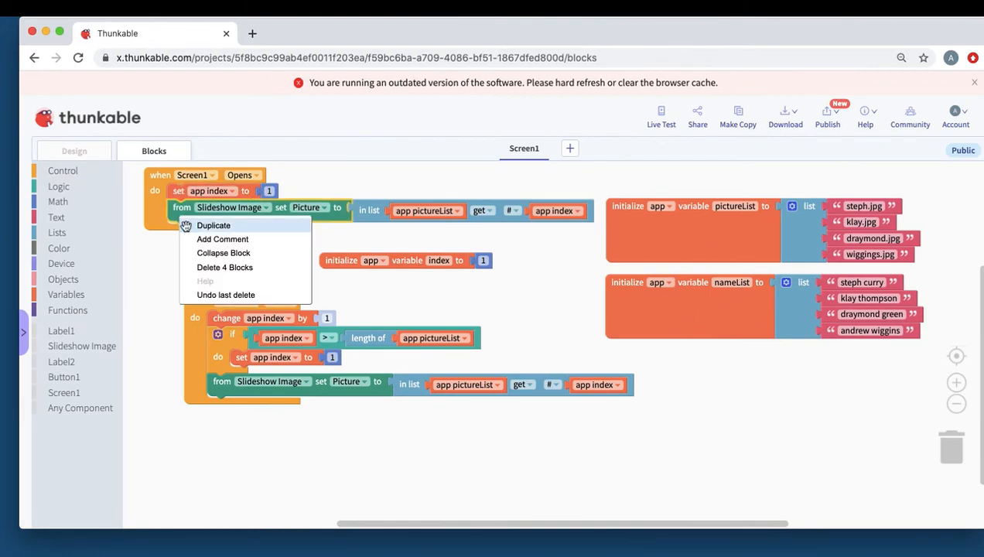
pyautogui.click(213, 225)
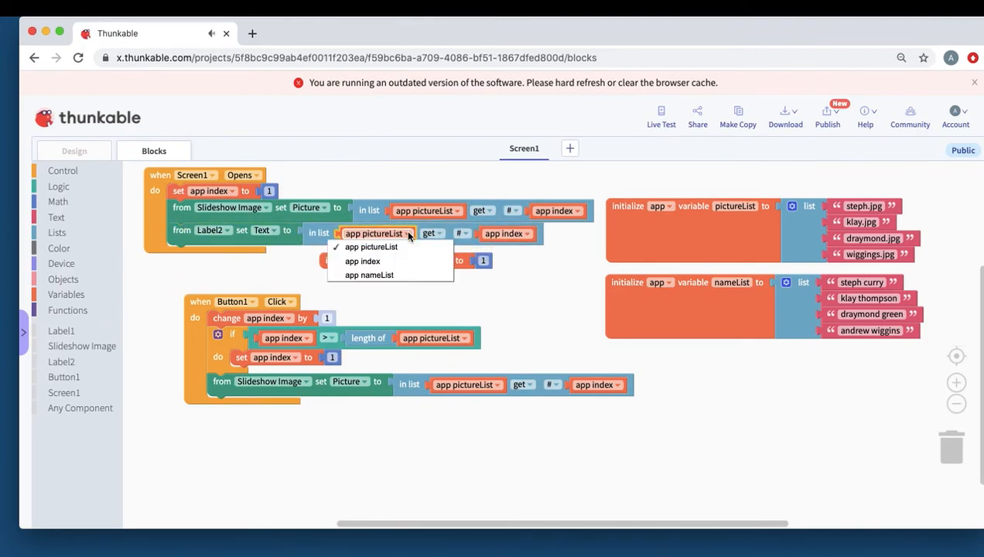
pyautogui.click(370, 275)
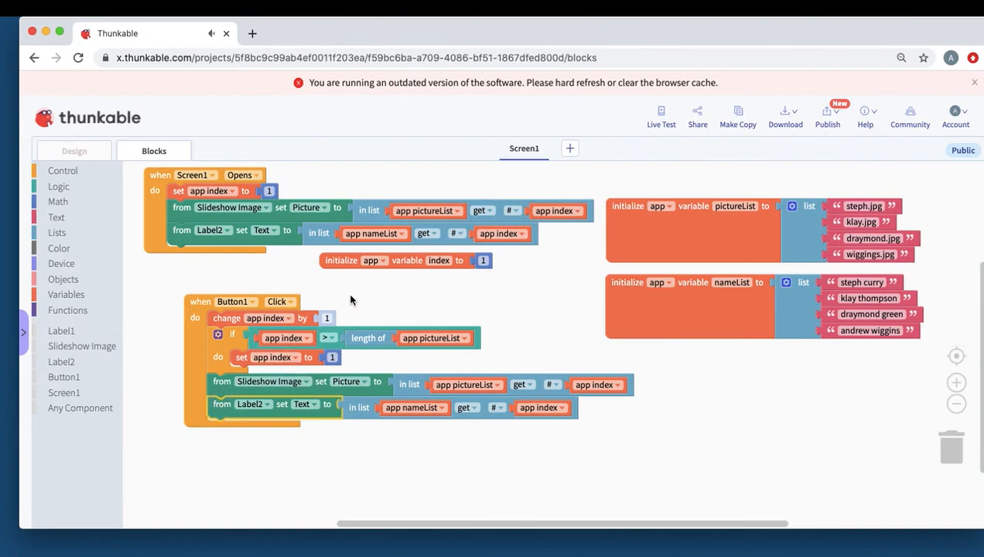
pyautogui.click(661, 116)
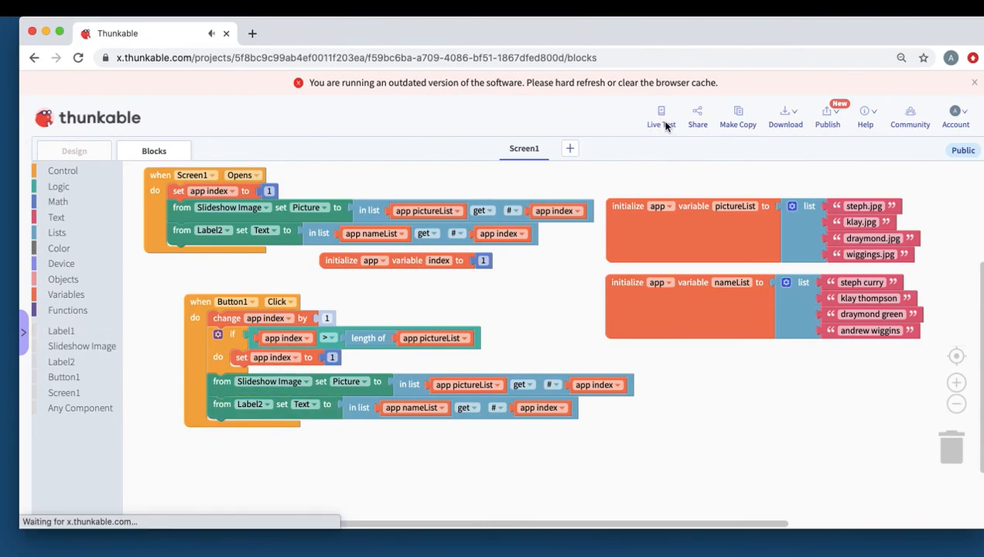
# Live test the app, advancing through klay thompson, draymond green and andrew wiggins
pyautogui.click(661, 116)
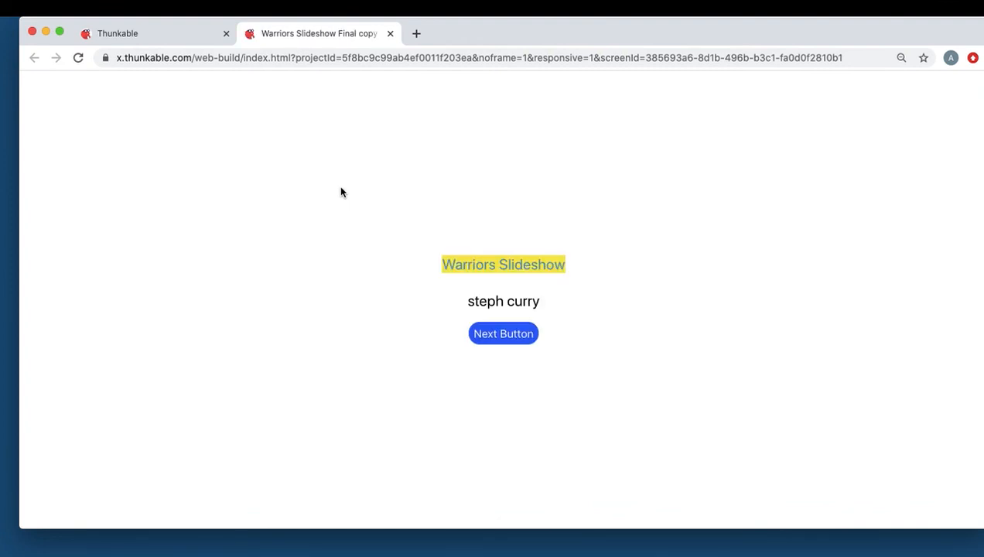
pyautogui.click(502, 333)
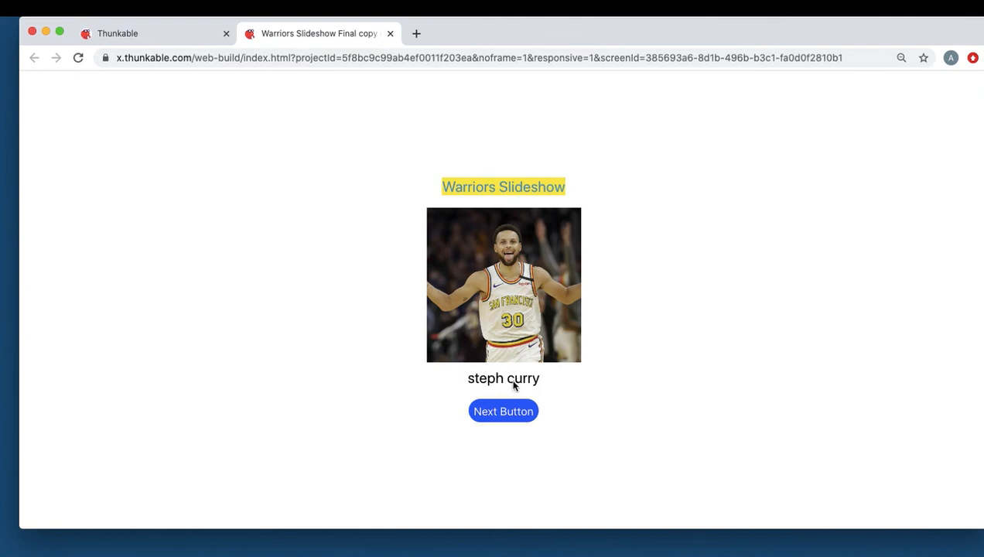
pyautogui.click(502, 411)
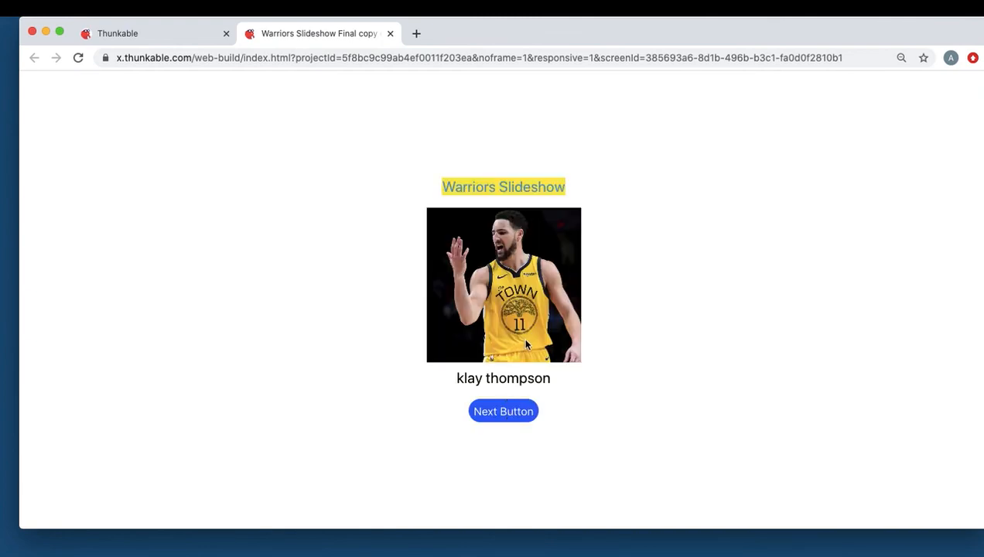
pyautogui.click(502, 411)
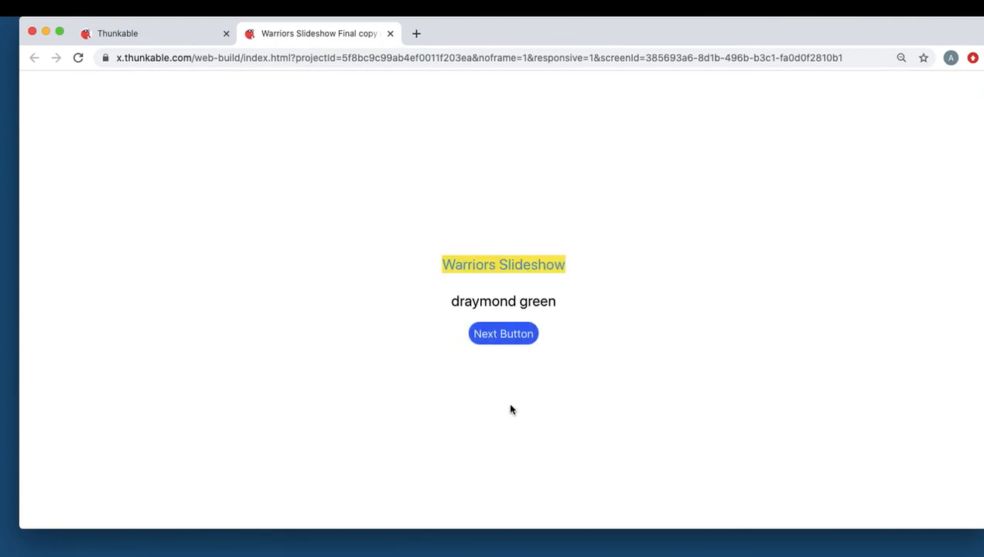
pyautogui.click(502, 333)
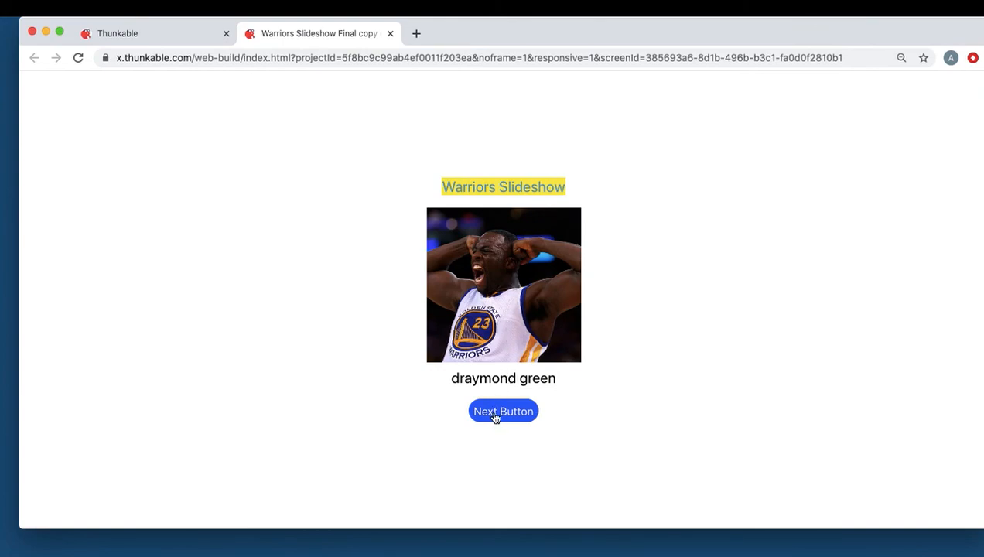
pyautogui.click(503, 410)
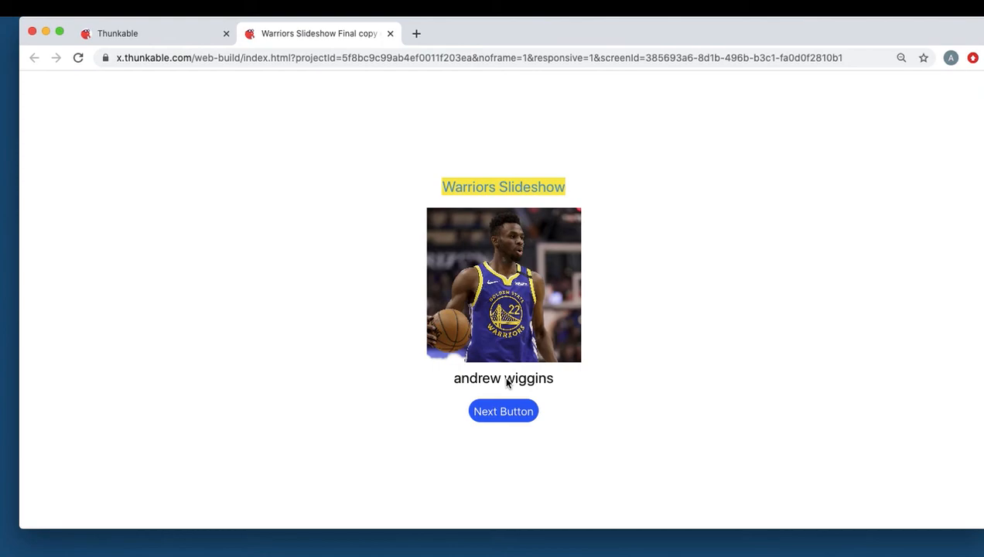
pyautogui.moveTo(435, 205)
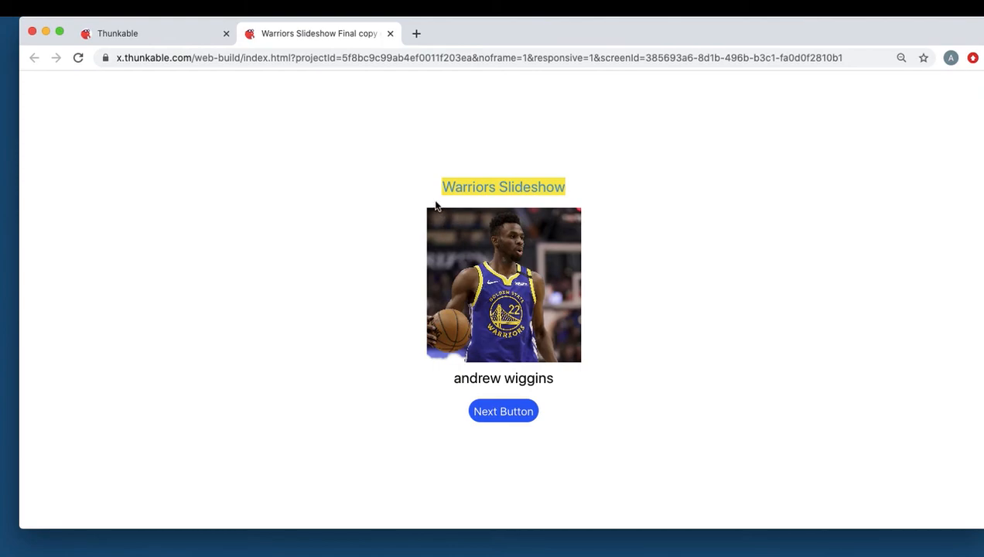